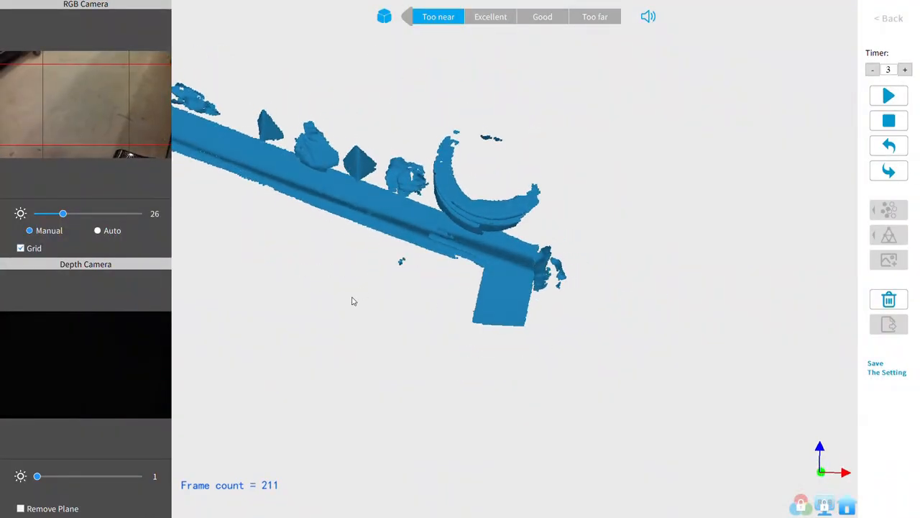
Step: Check point-cloud coverage, stop the 211-frame scan, and switch to an empty Revo Studio
{"action": "left_click_drag", "start_coordinate": [352, 301], "coordinate": [465, 170]}
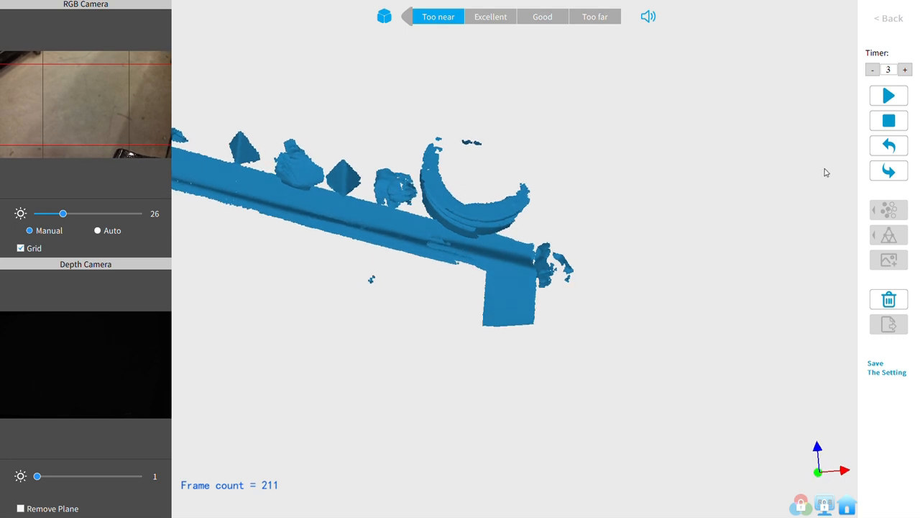
{"action": "left_click", "coordinate": [888, 145]}
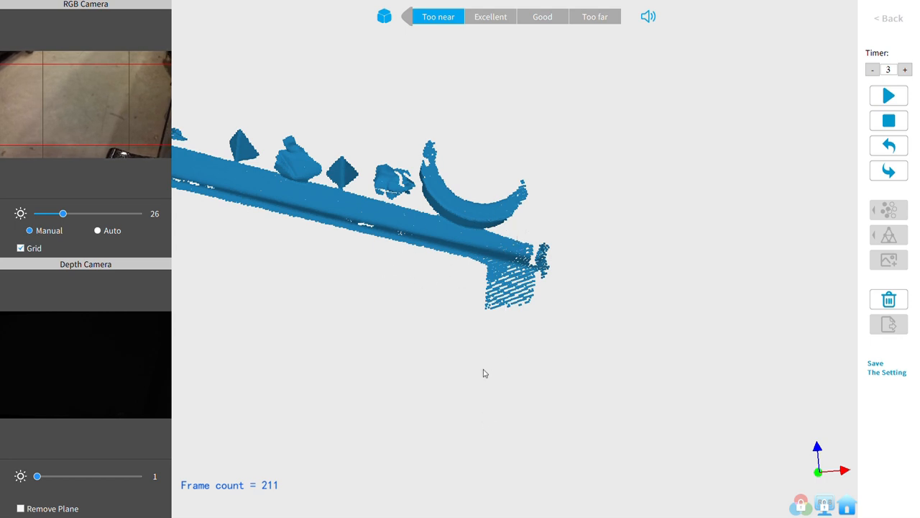
{"action": "left_click", "coordinate": [595, 17]}
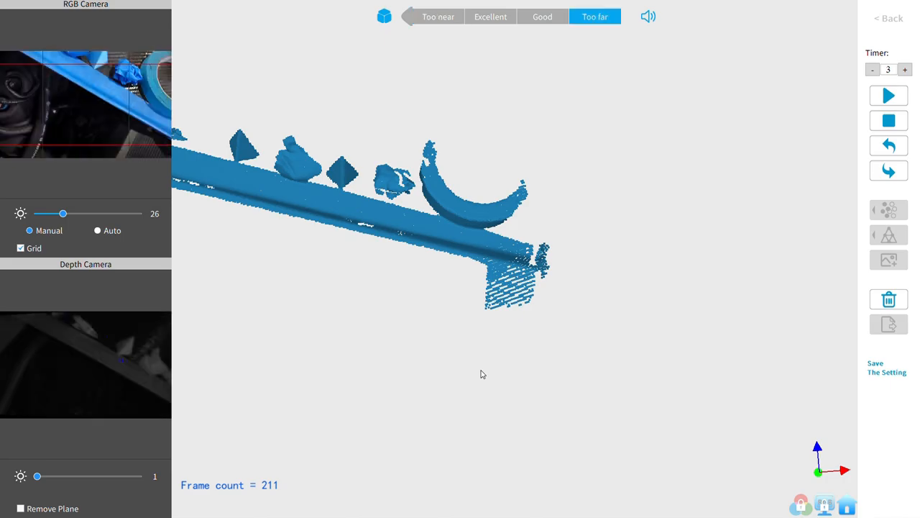
{"action": "left_click", "coordinate": [888, 95]}
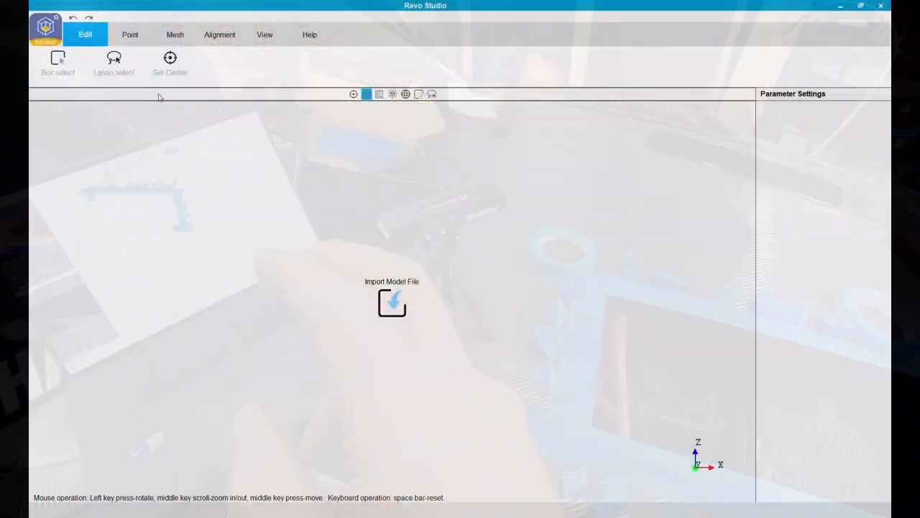
Step: Import hood vent_mesh.stl and clip off the ring and stray pieces beyond the frame's right edge
{"action": "left_click", "coordinate": [392, 302]}
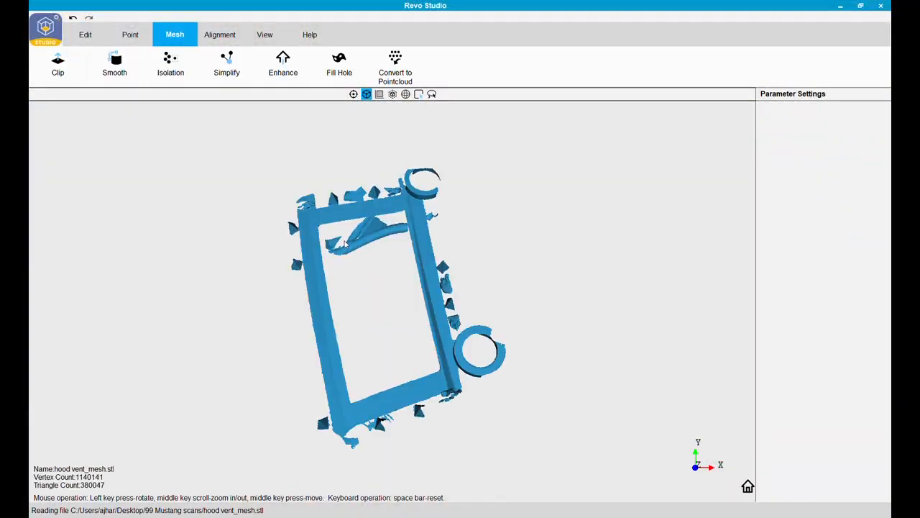
{"action": "mouse_move", "coordinate": [250, 316]}
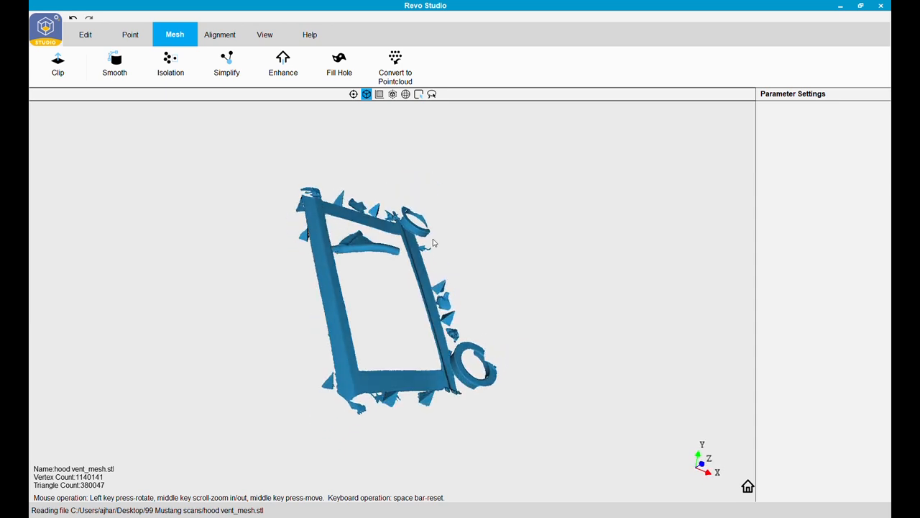
{"action": "left_click", "coordinate": [58, 65]}
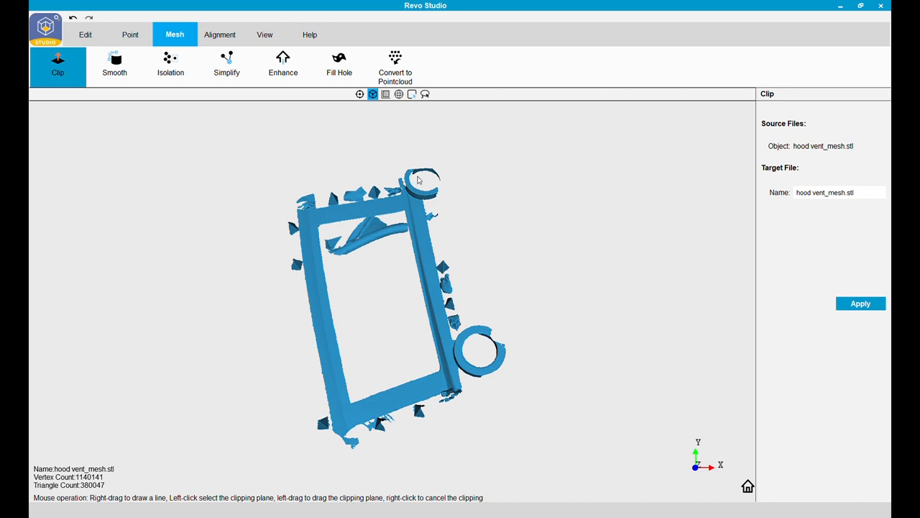
{"action": "left_click_drag", "start_coordinate": [419, 179], "coordinate": [463, 406]}
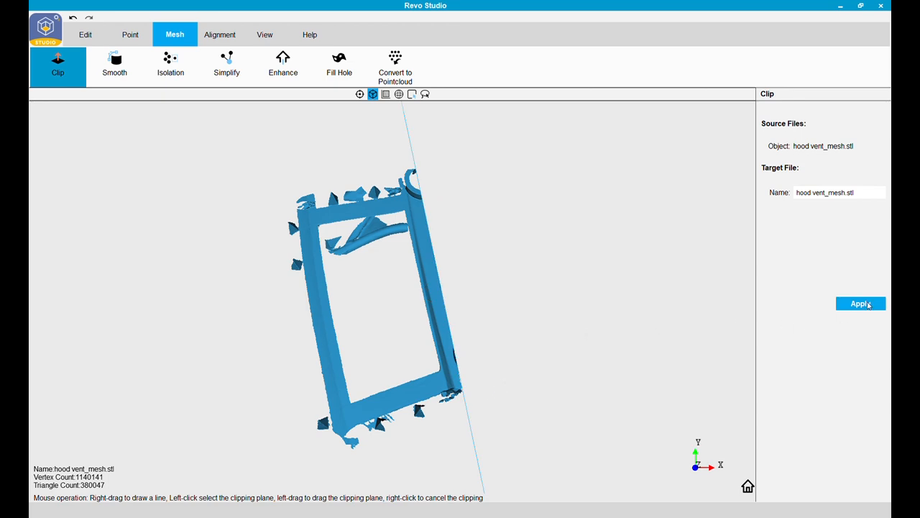
{"action": "left_click", "coordinate": [861, 303]}
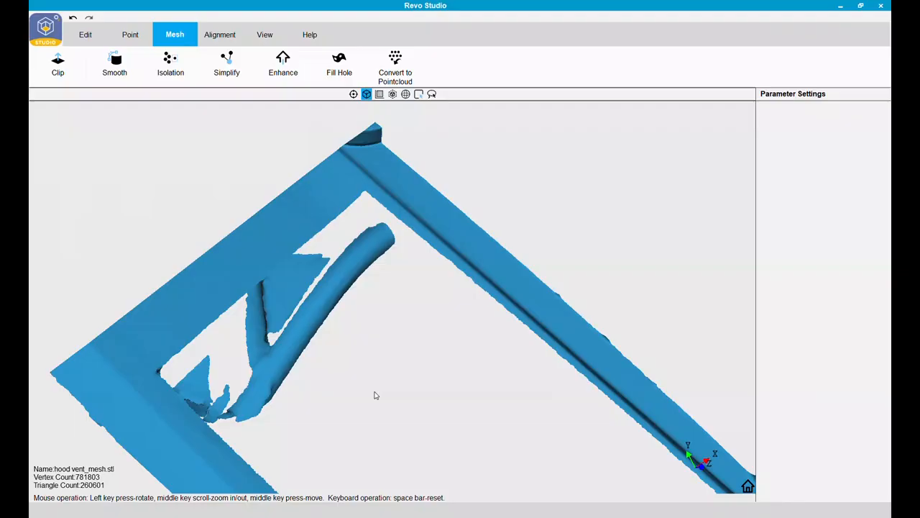
{"action": "left_click_drag", "start_coordinate": [374, 395], "coordinate": [420, 305]}
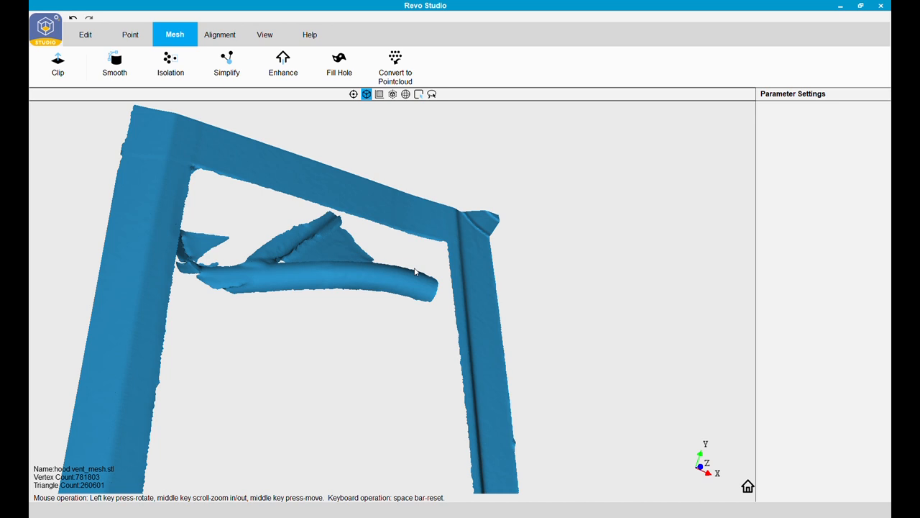
{"action": "left_click_drag", "start_coordinate": [413, 272], "coordinate": [362, 351]}
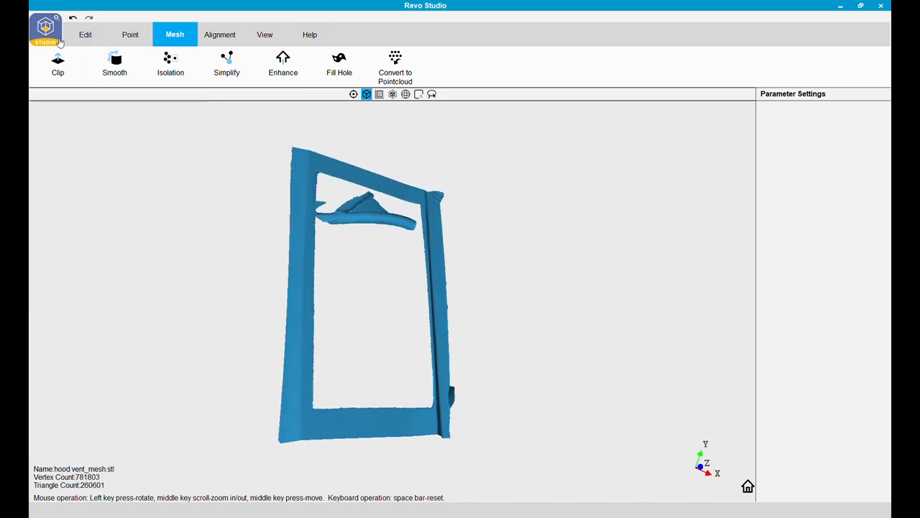
{"action": "left_click", "coordinate": [84, 34]}
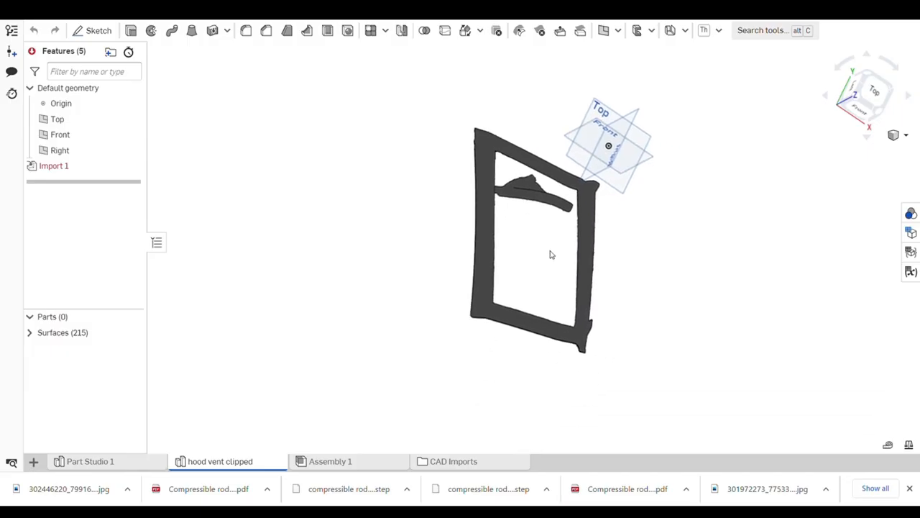
Step: Orbit the imported clipped hood vent mesh to view it from another side
{"action": "left_click_drag", "start_coordinate": [551, 254], "coordinate": [503, 264]}
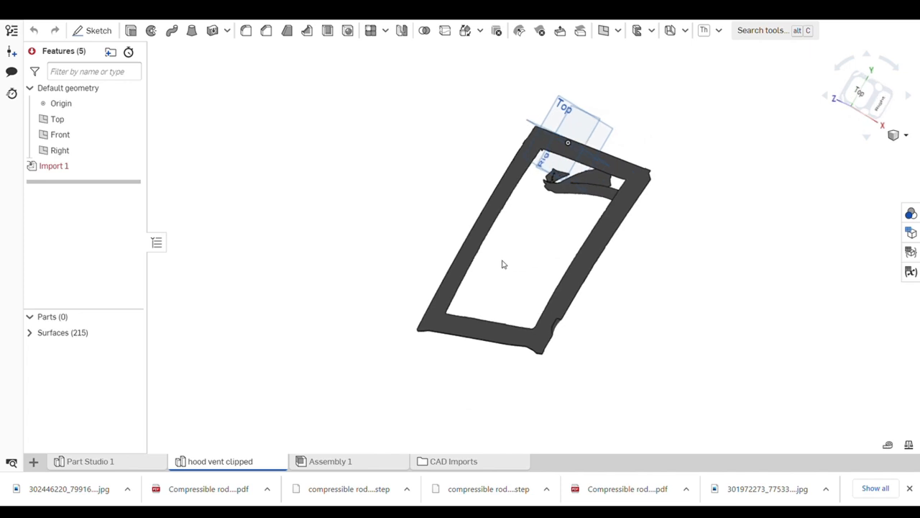
{"action": "left_click_drag", "start_coordinate": [503, 264], "coordinate": [540, 247]}
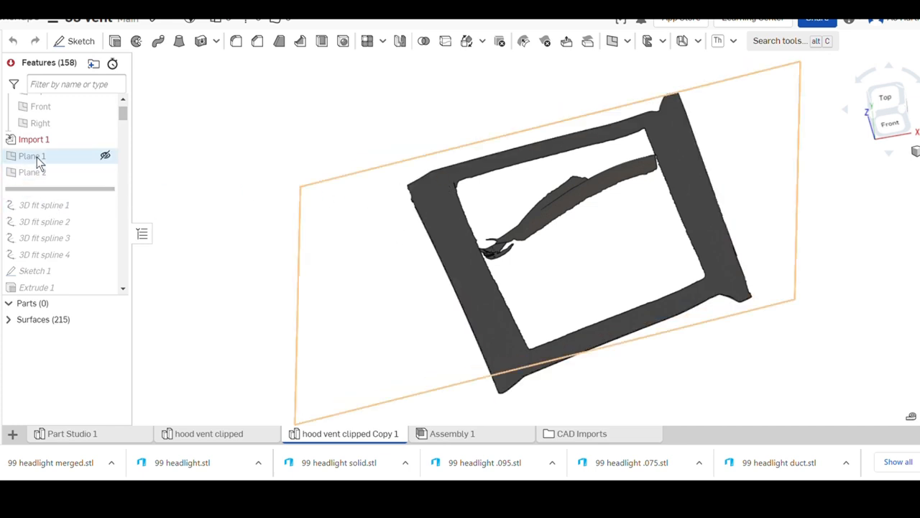
{"action": "mouse_move", "coordinate": [31, 156]}
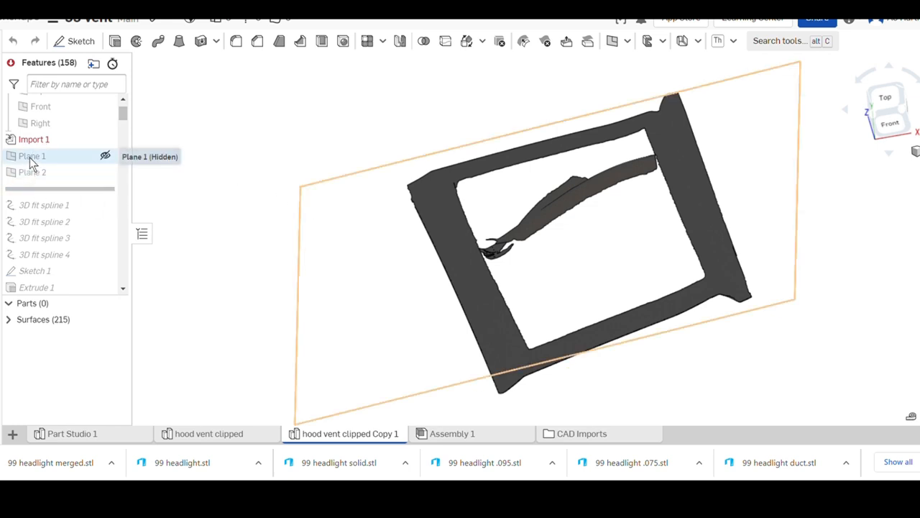
Step: Unhide Plane 1, review its three mesh points, and confirm Plane 2 at 0.5 in offset
{"action": "left_click", "coordinate": [105, 156]}
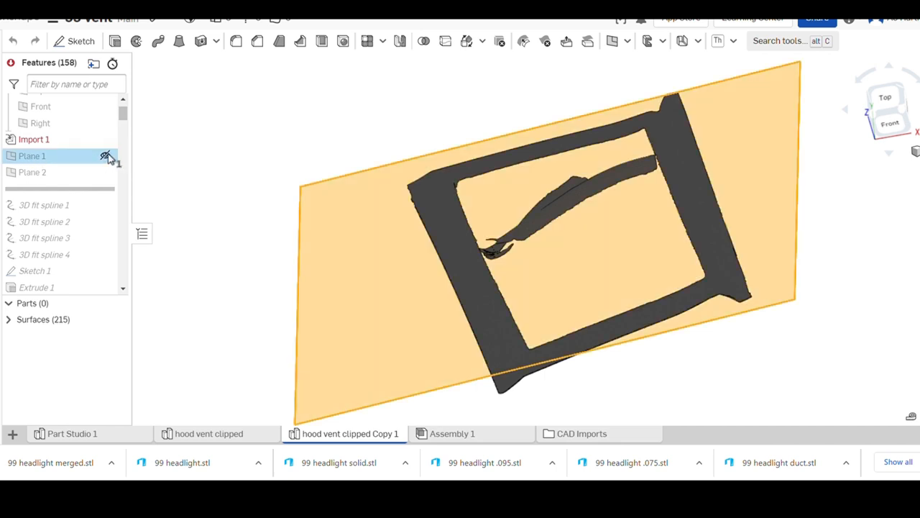
{"action": "left_click", "coordinate": [105, 156]}
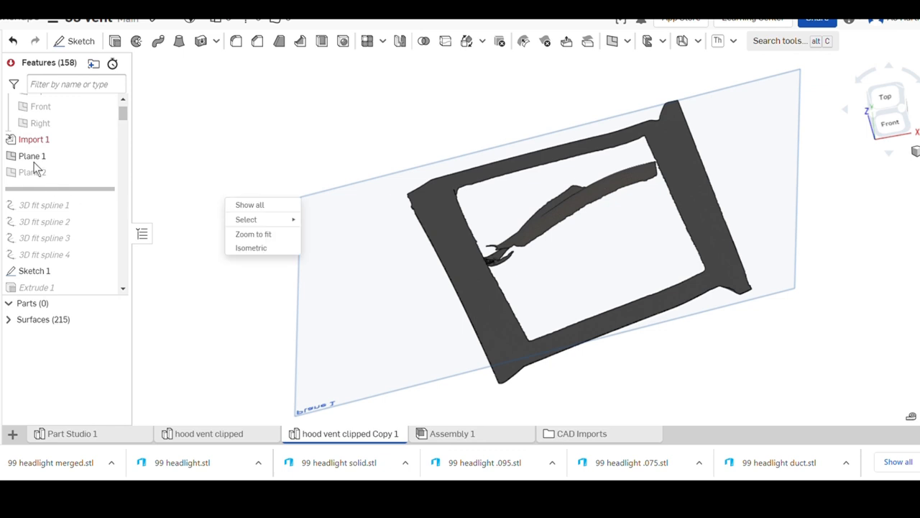
{"action": "left_click", "coordinate": [32, 156]}
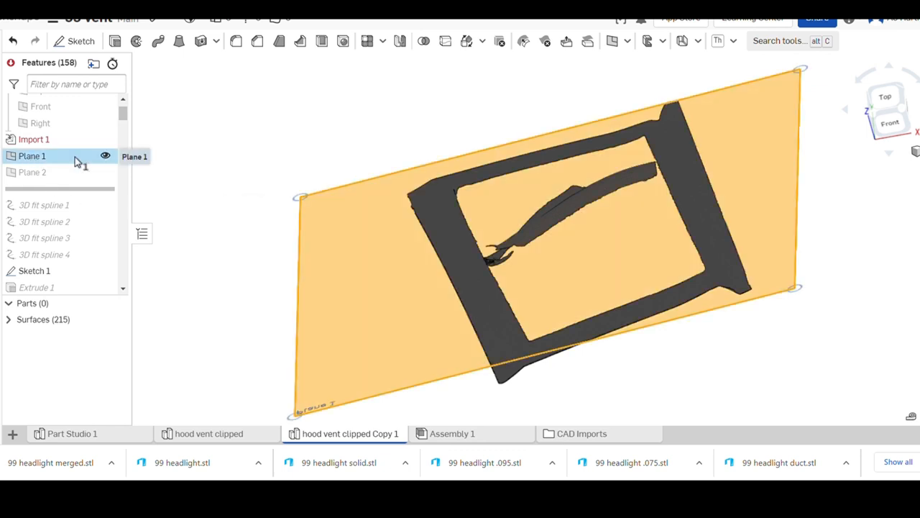
{"action": "double_click", "coordinate": [32, 156]}
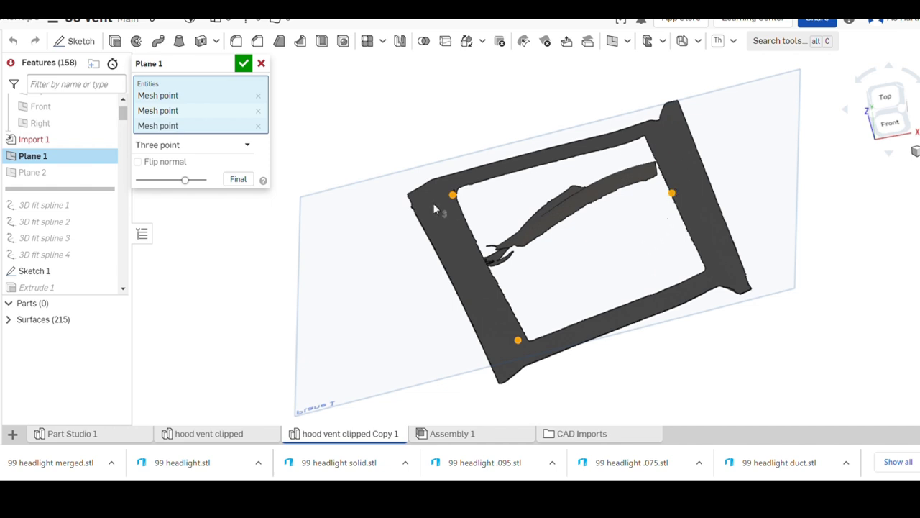
{"action": "left_click", "coordinate": [671, 145]}
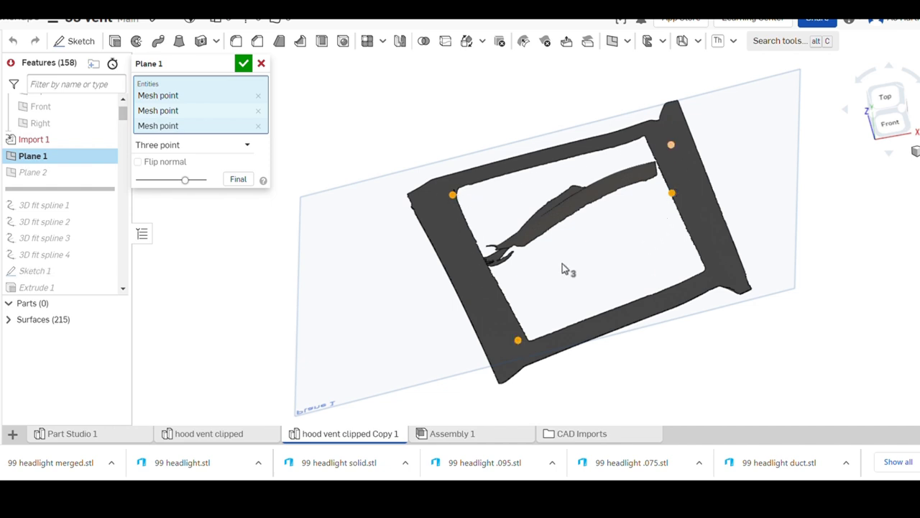
{"action": "left_click", "coordinate": [244, 63]}
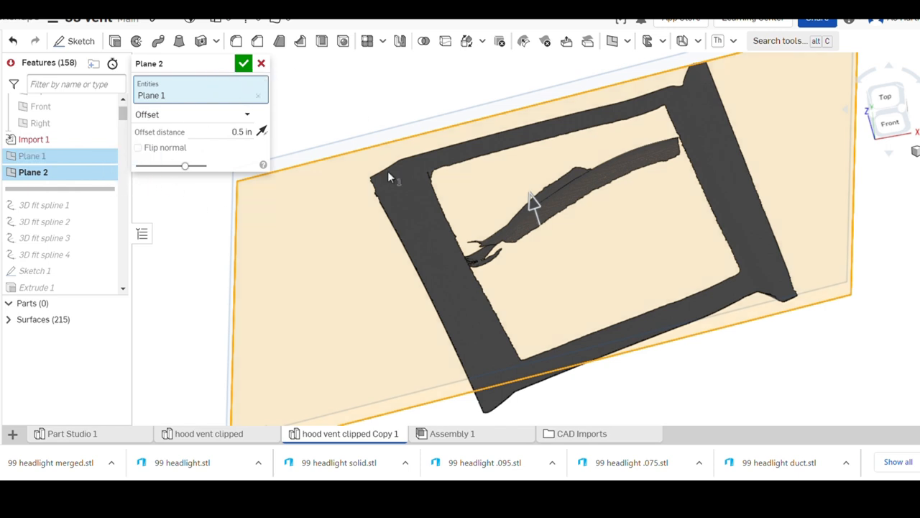
{"action": "mouse_move", "coordinate": [388, 257]}
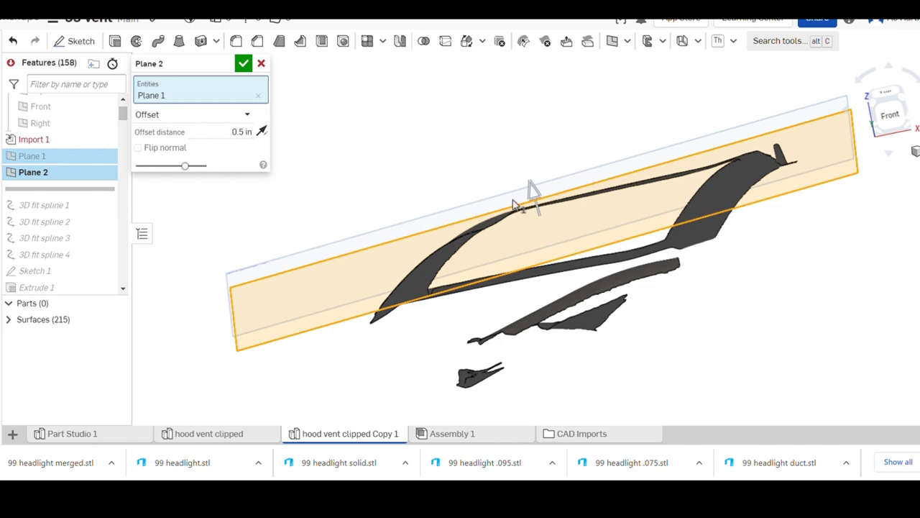
{"action": "mouse_move", "coordinate": [564, 306]}
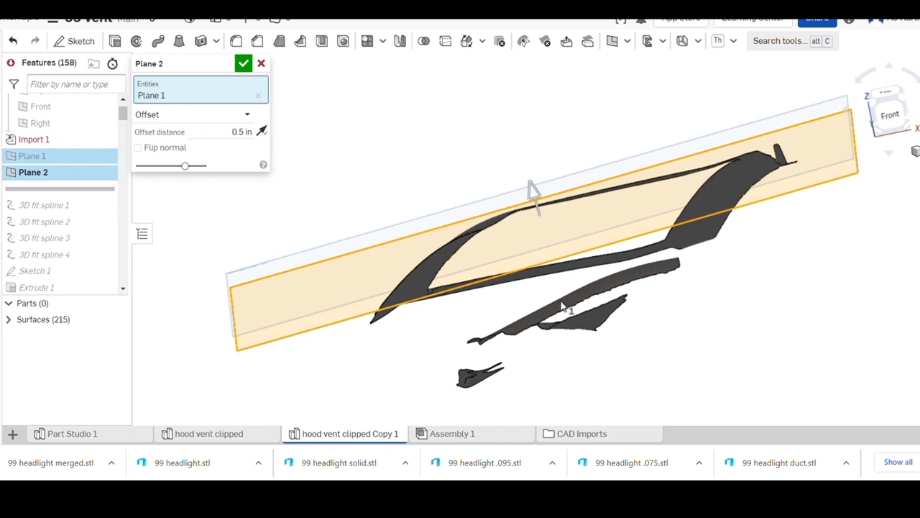
{"action": "mouse_move", "coordinate": [230, 65]}
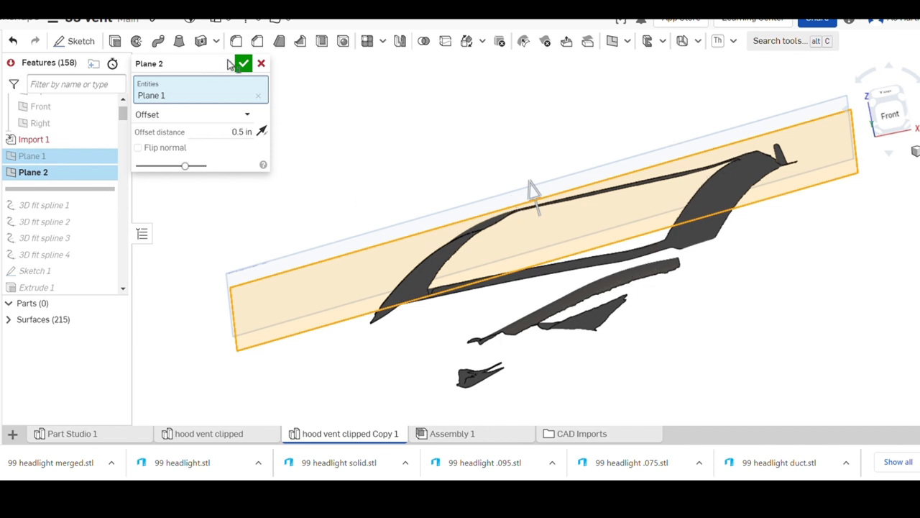
{"action": "left_click", "coordinate": [244, 63]}
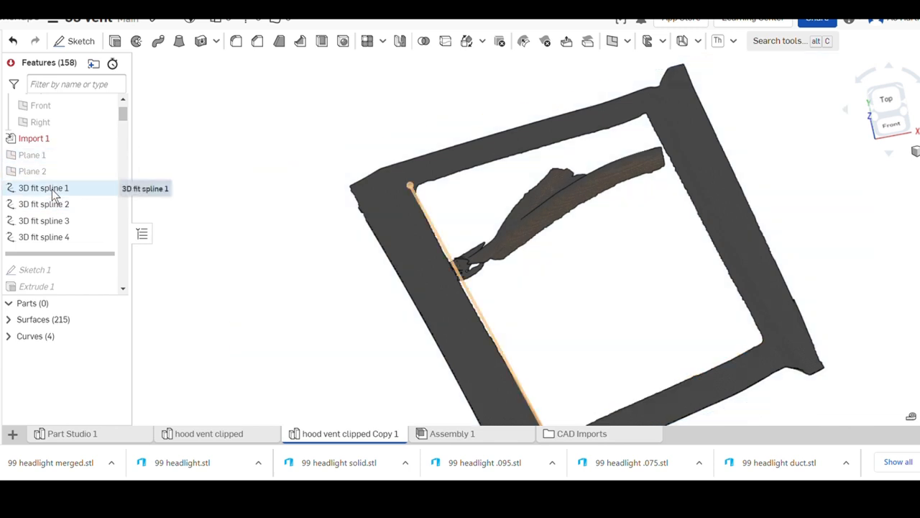
Step: Check which frame edges the fit splines follow and roll the history forward to Sketch 1
{"action": "left_click", "coordinate": [43, 203]}
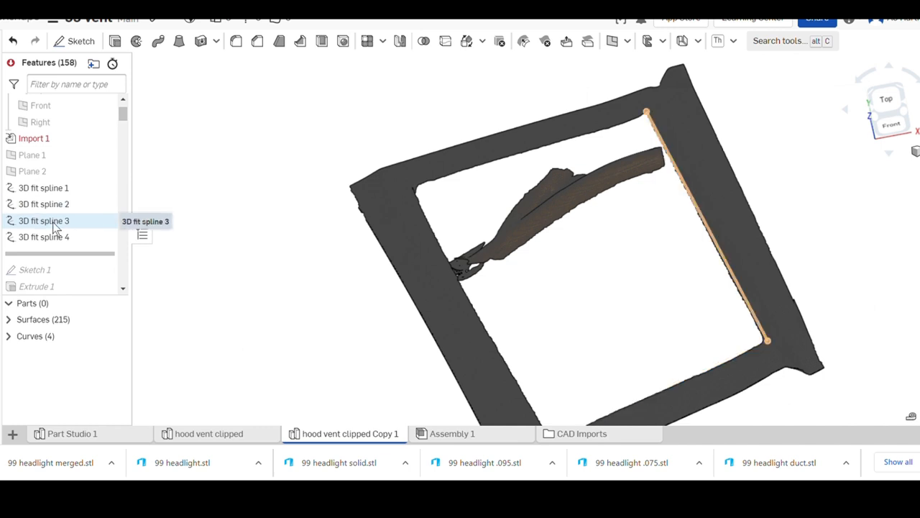
{"action": "left_click", "coordinate": [43, 237]}
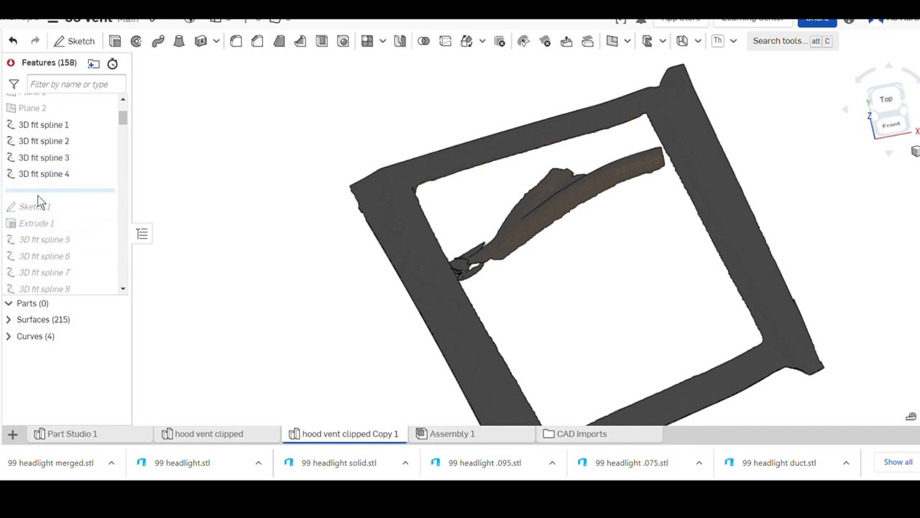
{"action": "left_click", "coordinate": [37, 223]}
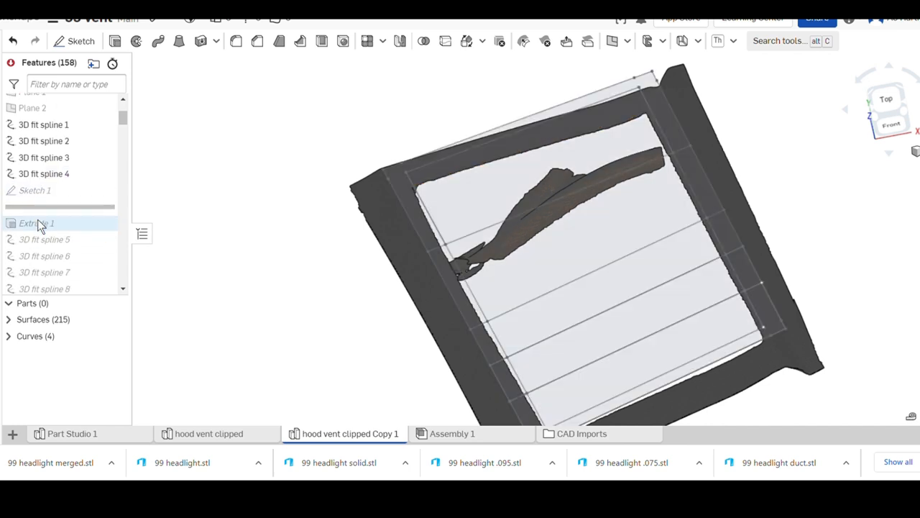
{"action": "mouse_move", "coordinate": [105, 190]}
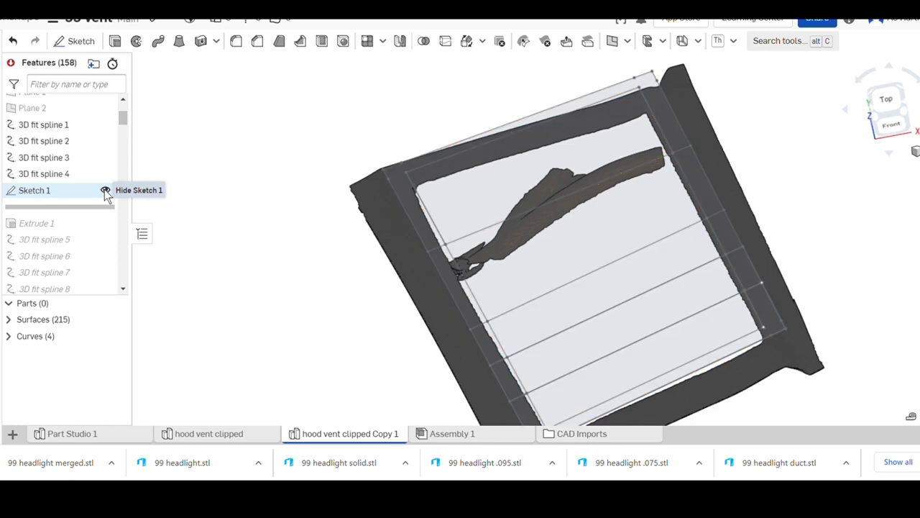
{"action": "left_click", "coordinate": [104, 190]}
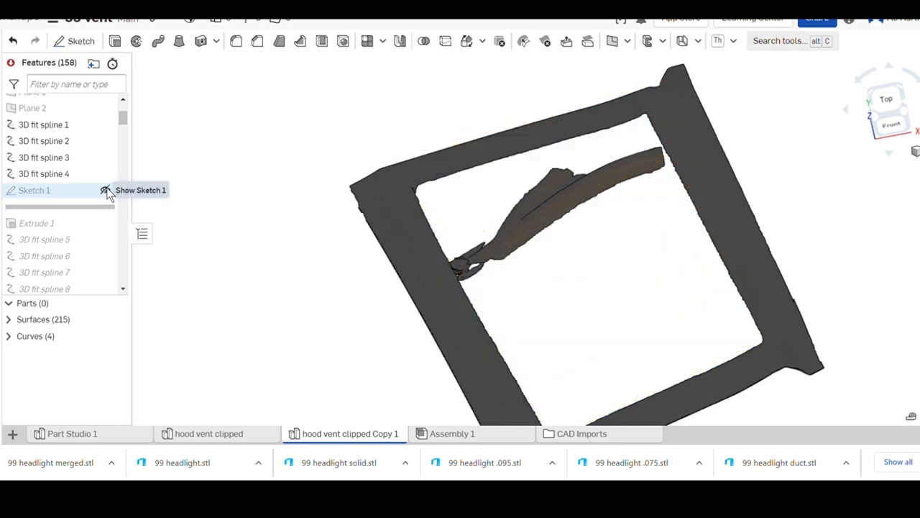
{"action": "left_click", "coordinate": [105, 190]}
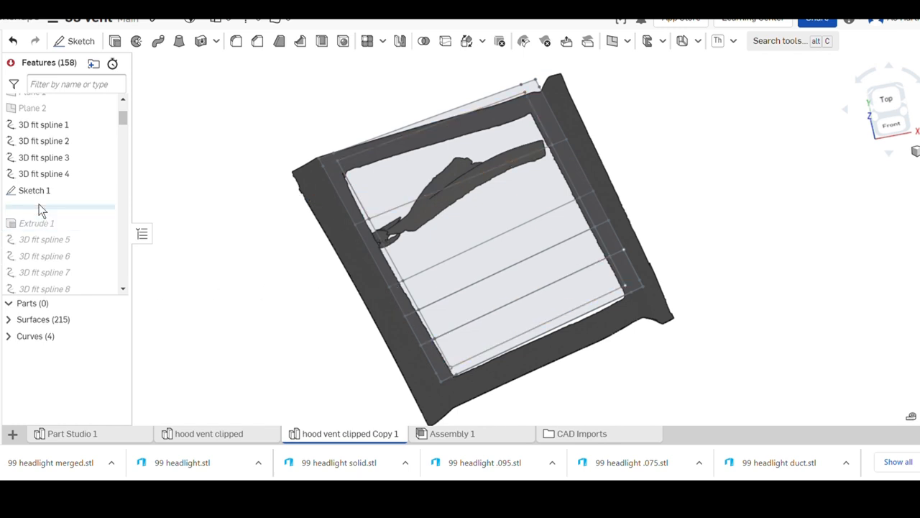
{"action": "mouse_move", "coordinate": [43, 216]}
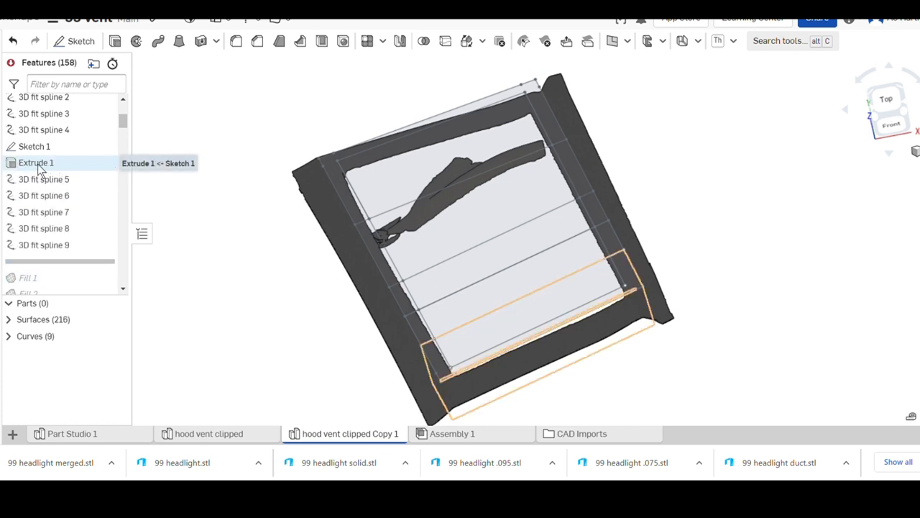
Step: Roll forward through Extrude 1 and inspect where its box meets the vent scan
{"action": "left_click", "coordinate": [36, 162]}
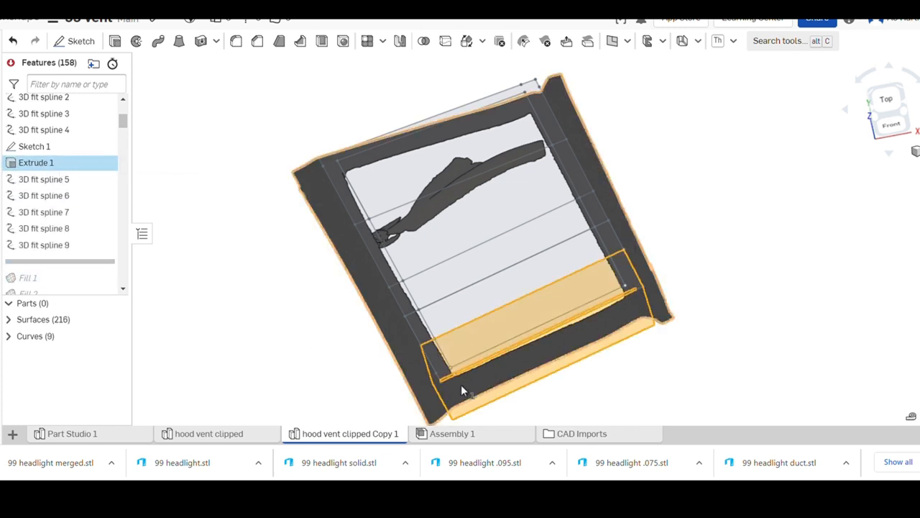
{"action": "mouse_move", "coordinate": [116, 320]}
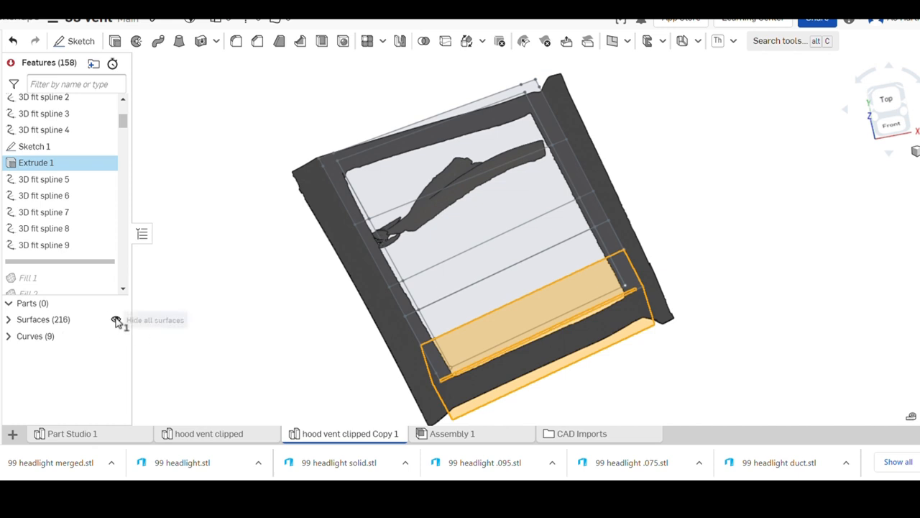
{"action": "left_click", "coordinate": [116, 320]}
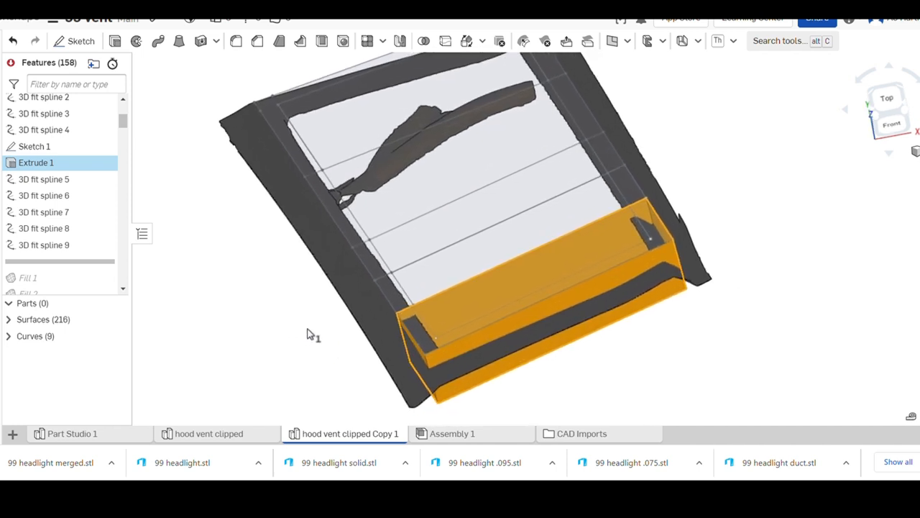
{"action": "scroll", "scroll_direction": "up", "scroll_amount": 3}
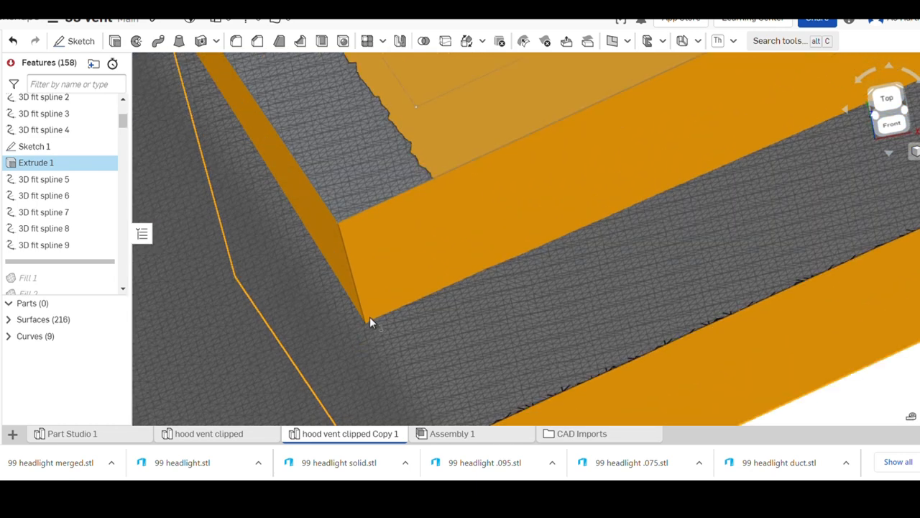
{"action": "mouse_move", "coordinate": [573, 237]}
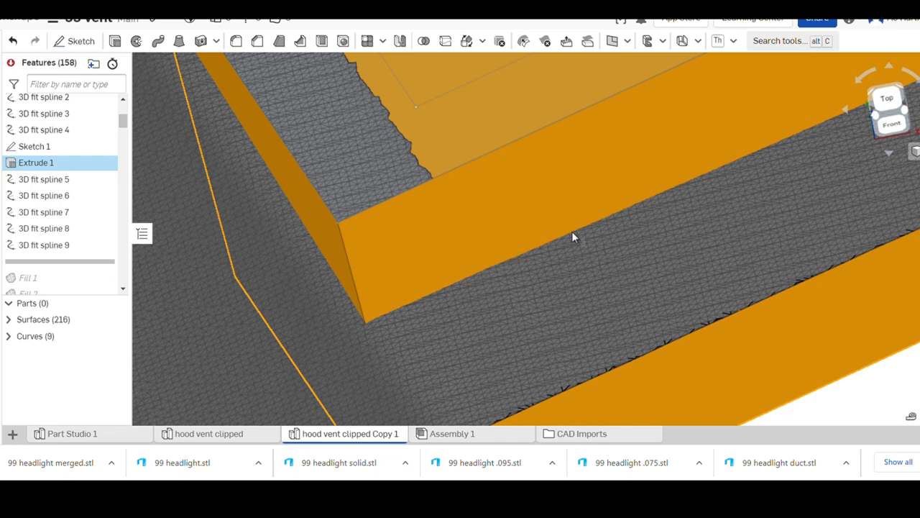
{"action": "mouse_move", "coordinate": [396, 352]}
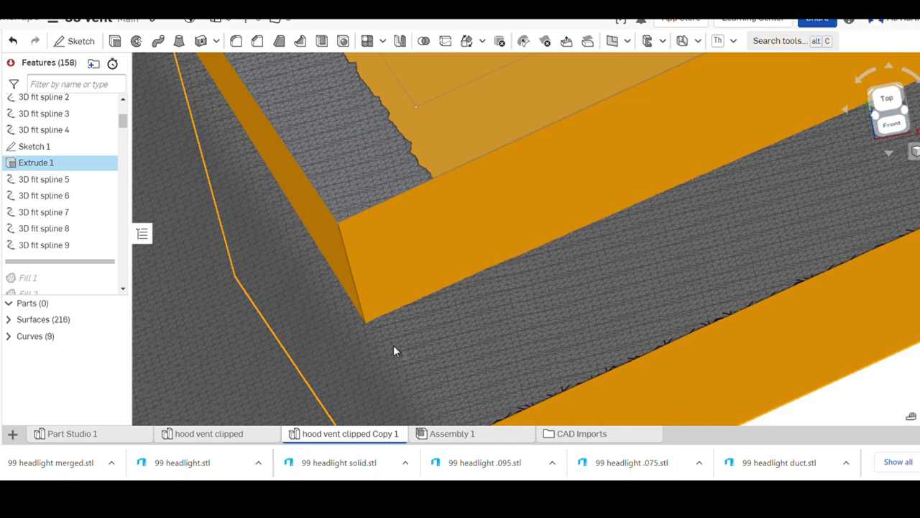
{"action": "left_click_drag", "start_coordinate": [393, 351], "coordinate": [634, 189]}
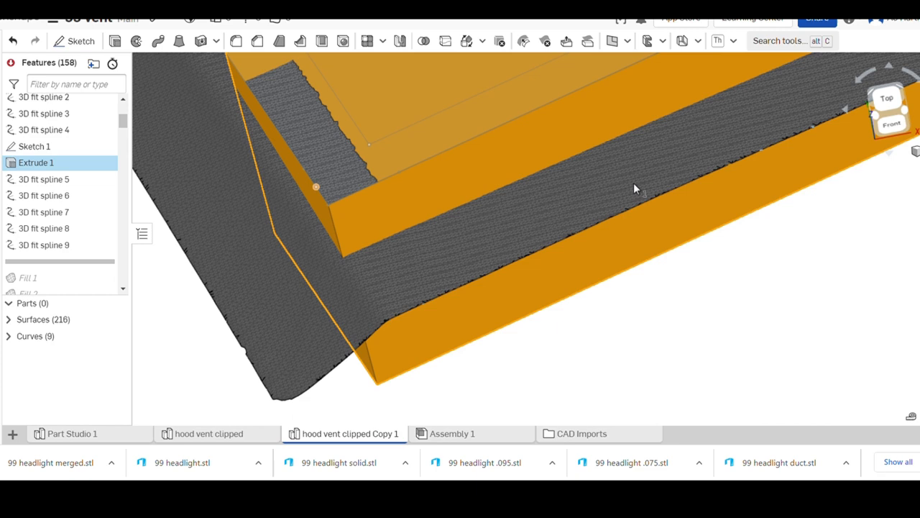
{"action": "left_click_drag", "start_coordinate": [634, 189], "coordinate": [584, 246]}
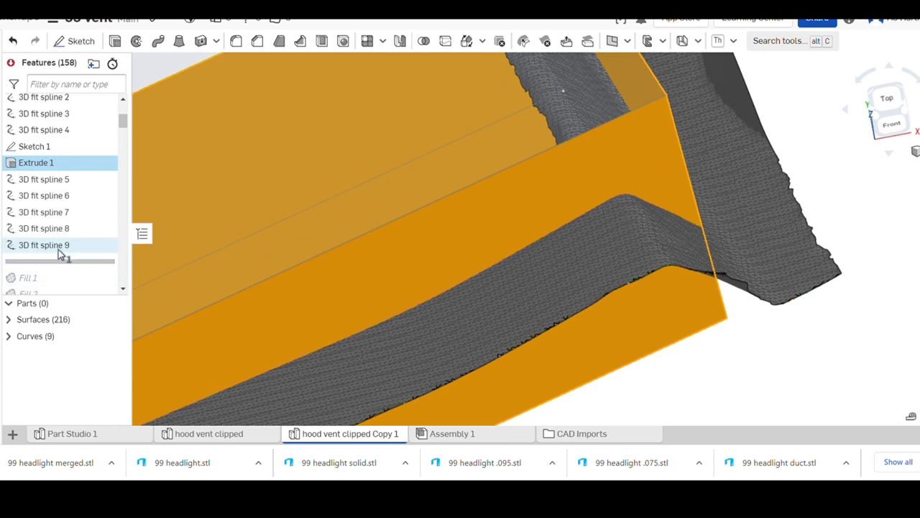
{"action": "mouse_move", "coordinate": [44, 244]}
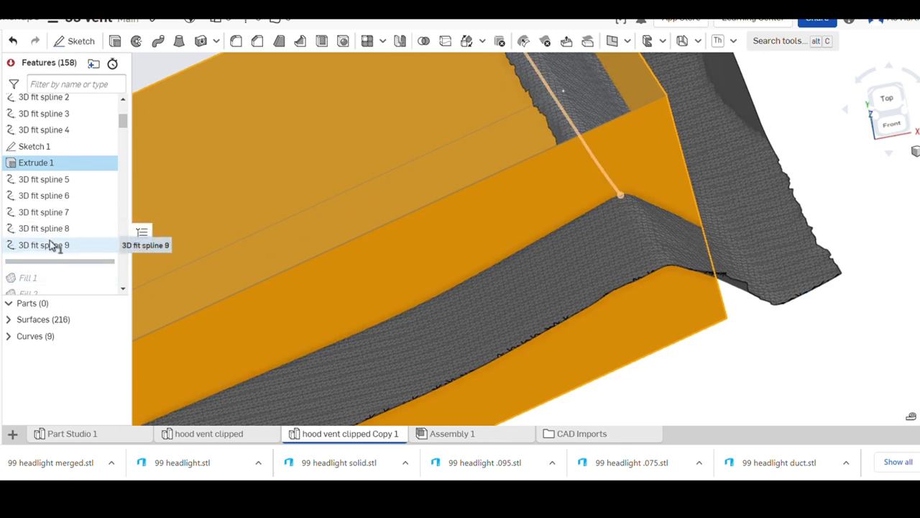
{"action": "mouse_move", "coordinate": [43, 212]}
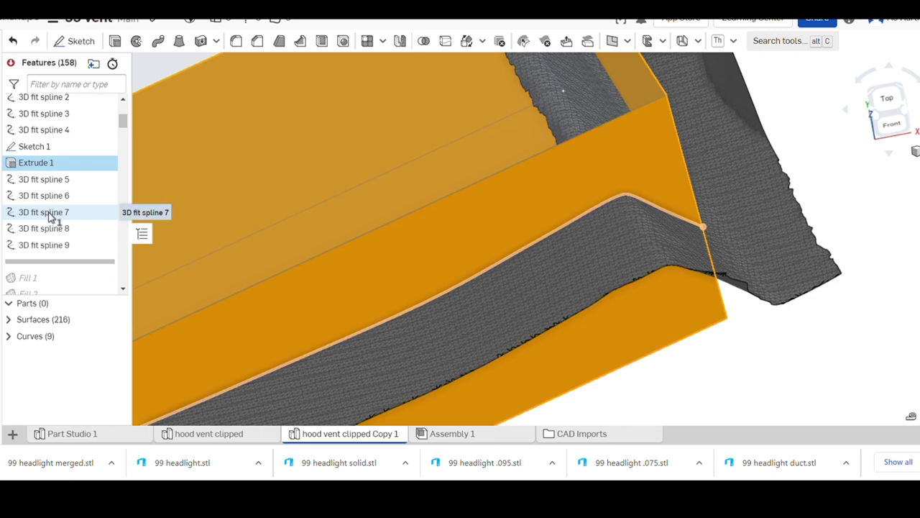
Step: Hide the extruded box surface (Surface 216) and inspect the Fill 1 and Fill 2 patches
{"action": "scroll", "scroll_direction": "down", "scroll_amount": 3}
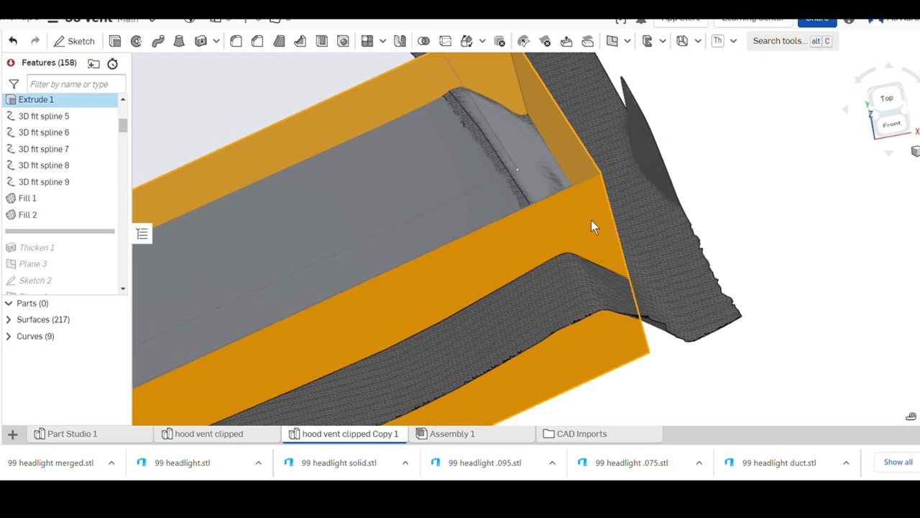
{"action": "right_click", "coordinate": [594, 227]}
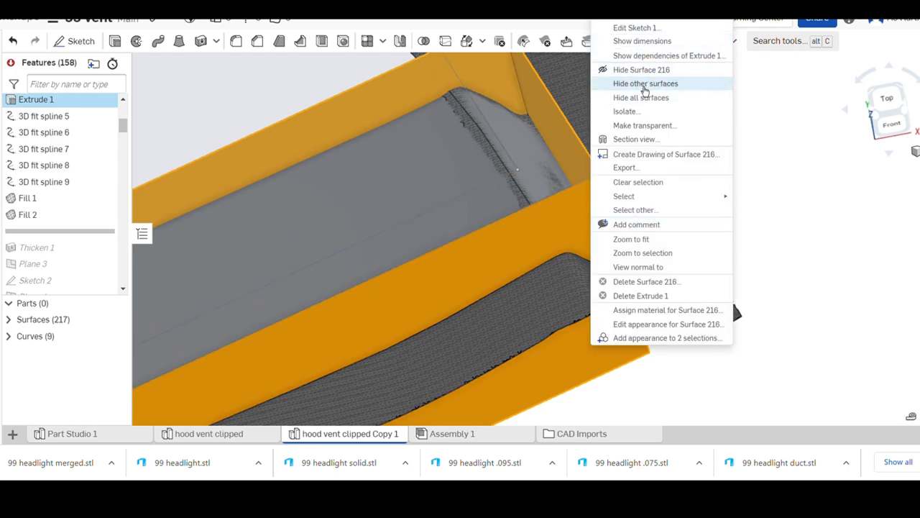
{"action": "mouse_move", "coordinate": [641, 70]}
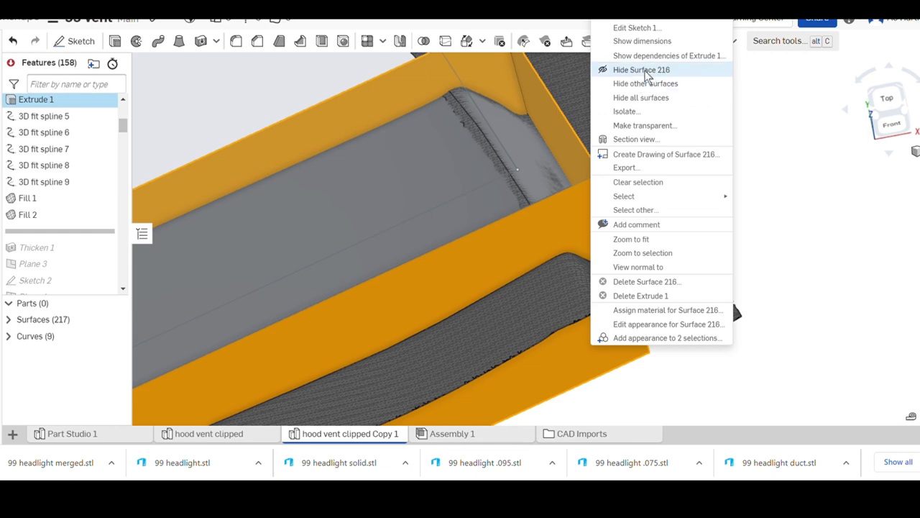
{"action": "left_click", "coordinate": [641, 69]}
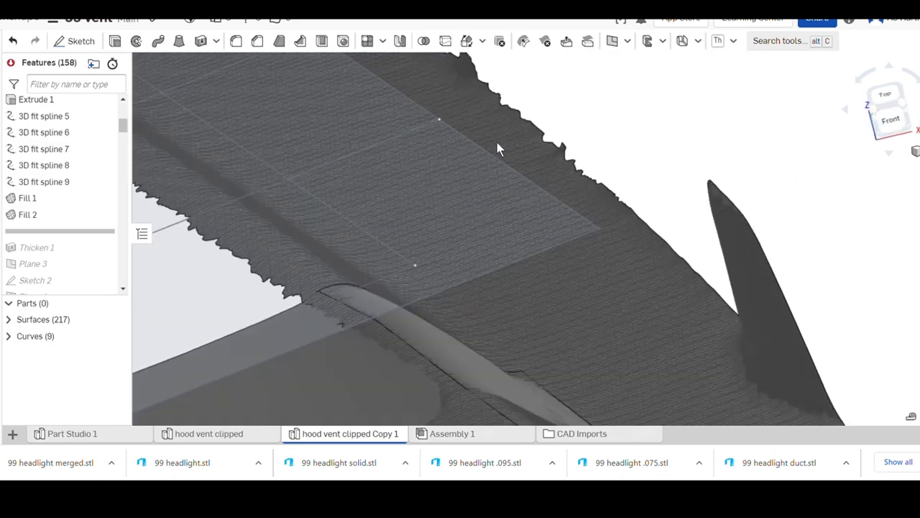
{"action": "left_click_drag", "start_coordinate": [500, 149], "coordinate": [486, 176]}
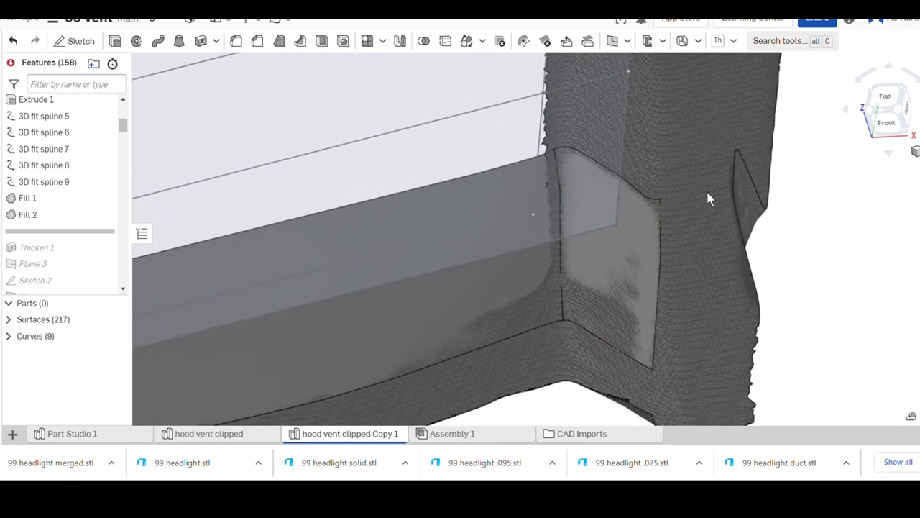
Step: Place the rollback bar just below Thicken 1, showing solid louver panel Part 1
{"action": "left_click", "coordinate": [27, 215]}
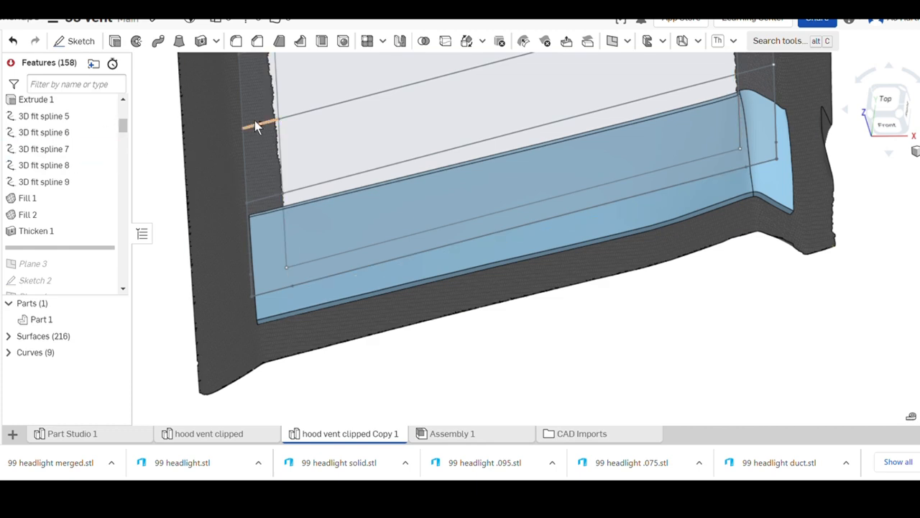
{"action": "scroll", "scroll_direction": "up", "scroll_amount": 3}
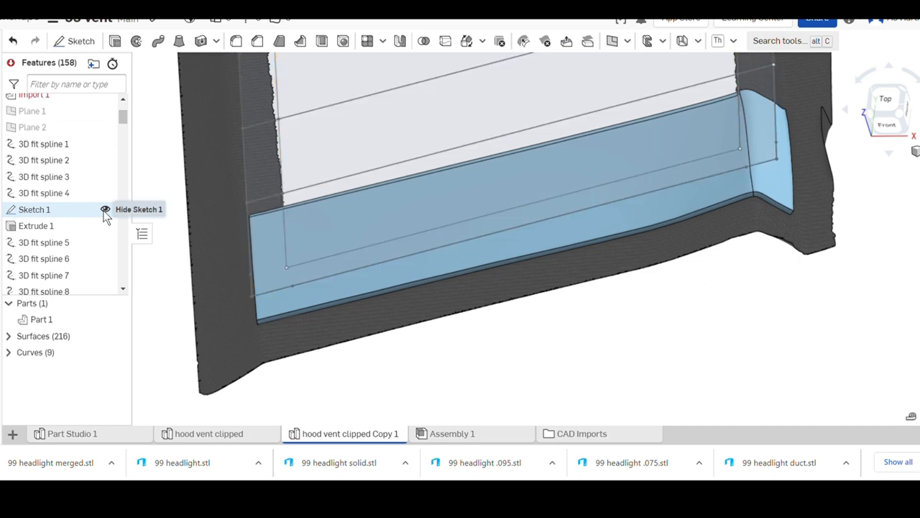
{"action": "left_click", "coordinate": [105, 209]}
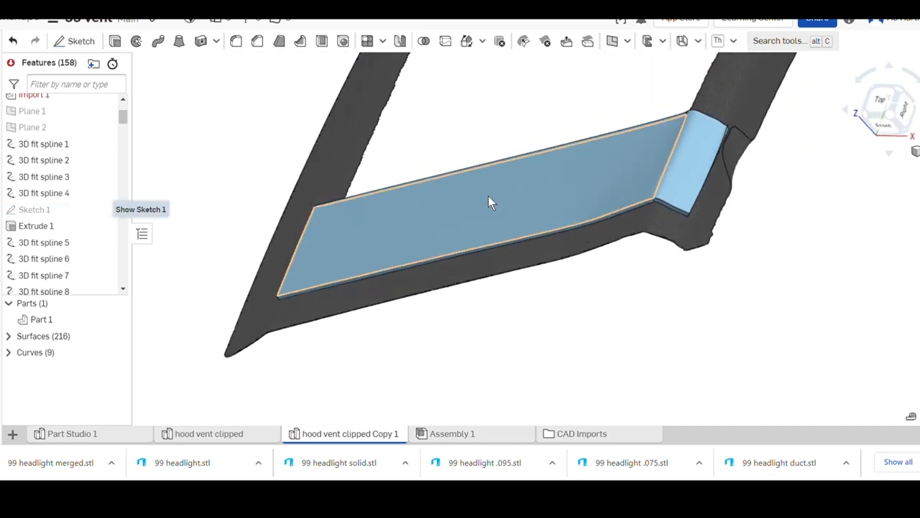
{"action": "left_click_drag", "start_coordinate": [493, 201], "coordinate": [514, 217]}
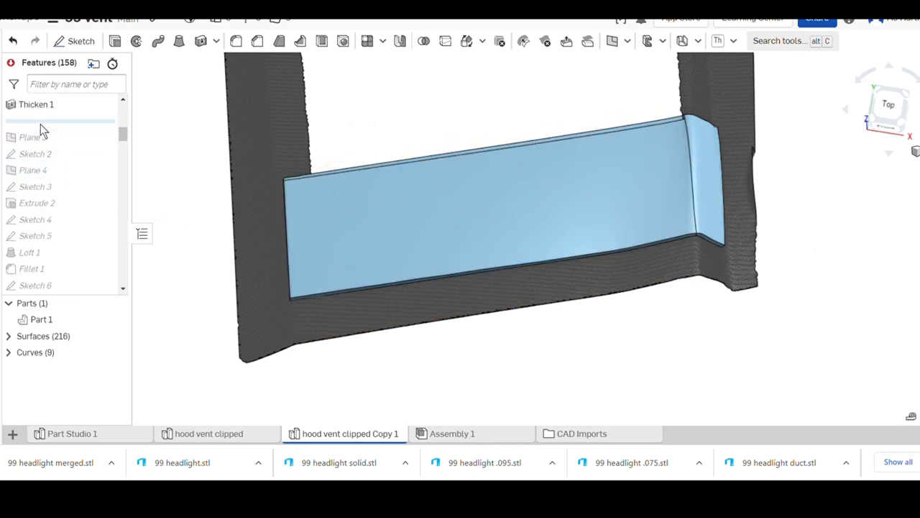
{"action": "mouse_move", "coordinate": [42, 196]}
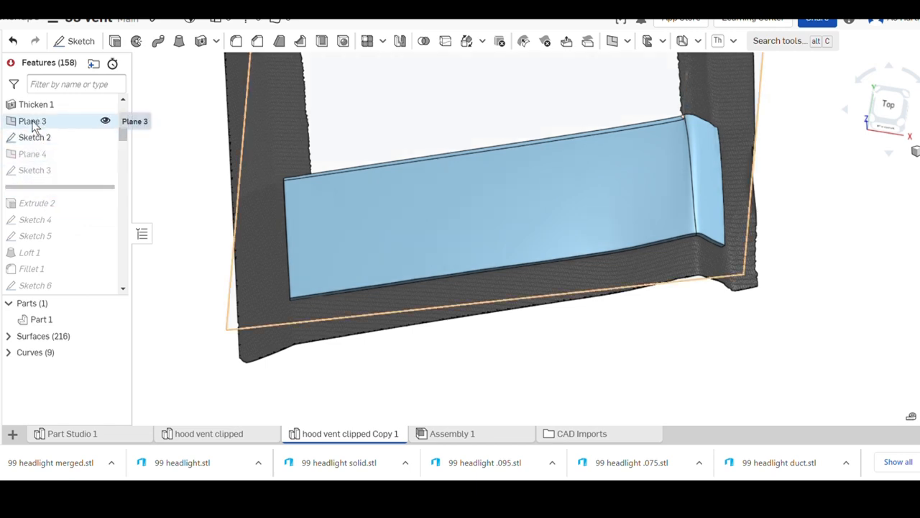
Step: Inspect Plane 3 and Sketch 2's 1.5 dimension, then show Plane 4
{"action": "left_click", "coordinate": [33, 121]}
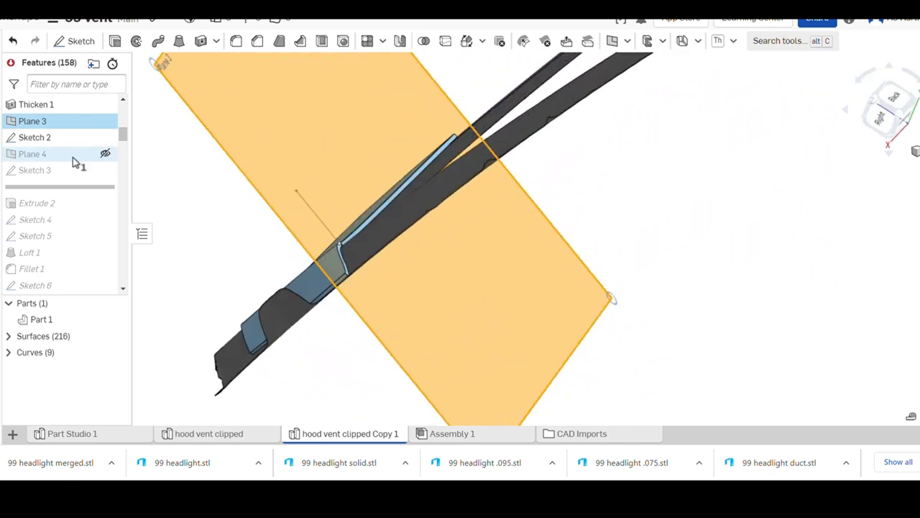
{"action": "double_click", "coordinate": [35, 137]}
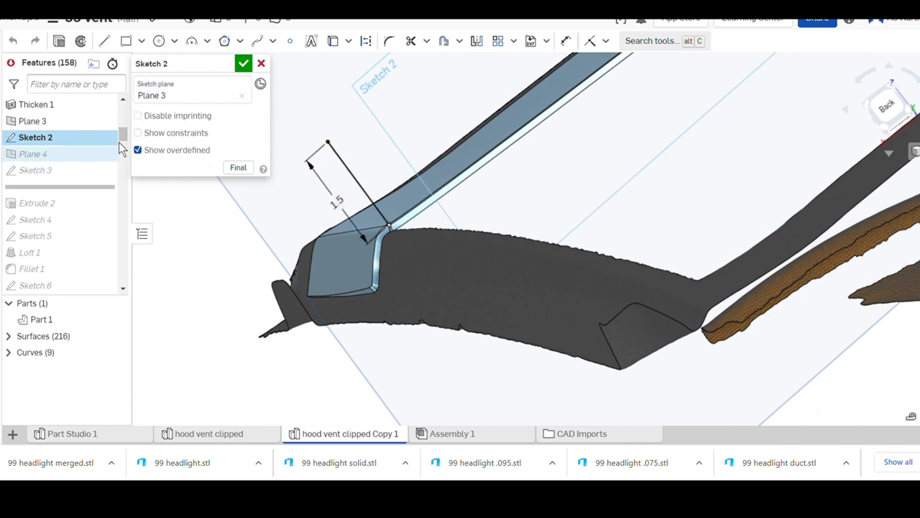
{"action": "left_click", "coordinate": [244, 63]}
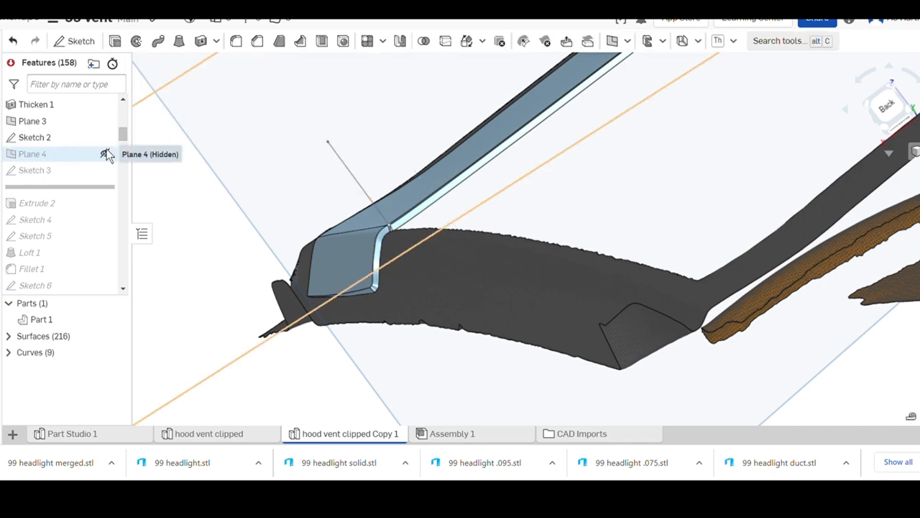
{"action": "left_click", "coordinate": [105, 154]}
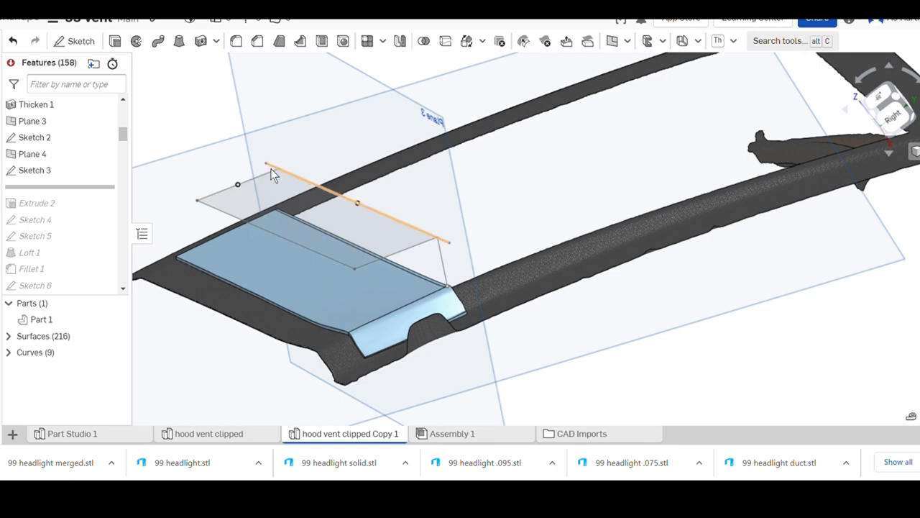
Step: Show Sketch 1 and select its outline over the front louver panel
{"action": "left_click", "coordinate": [35, 219]}
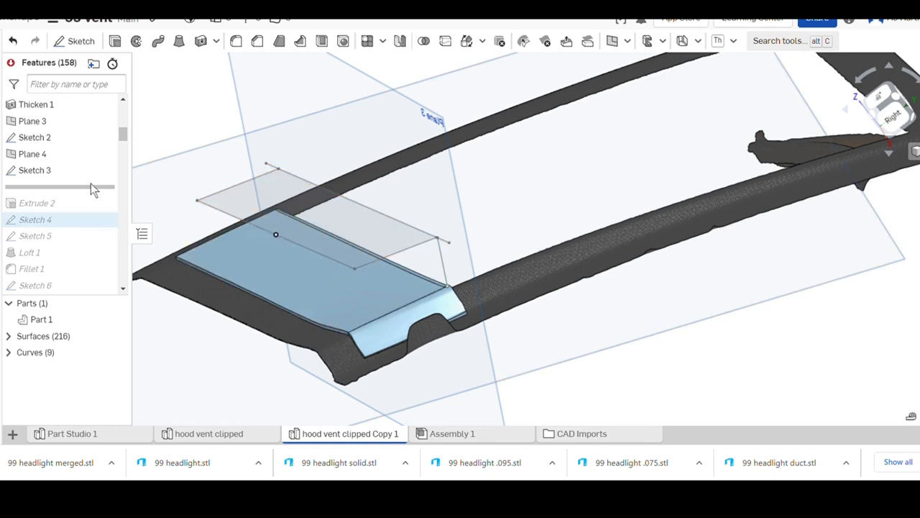
{"action": "left_click", "coordinate": [34, 169]}
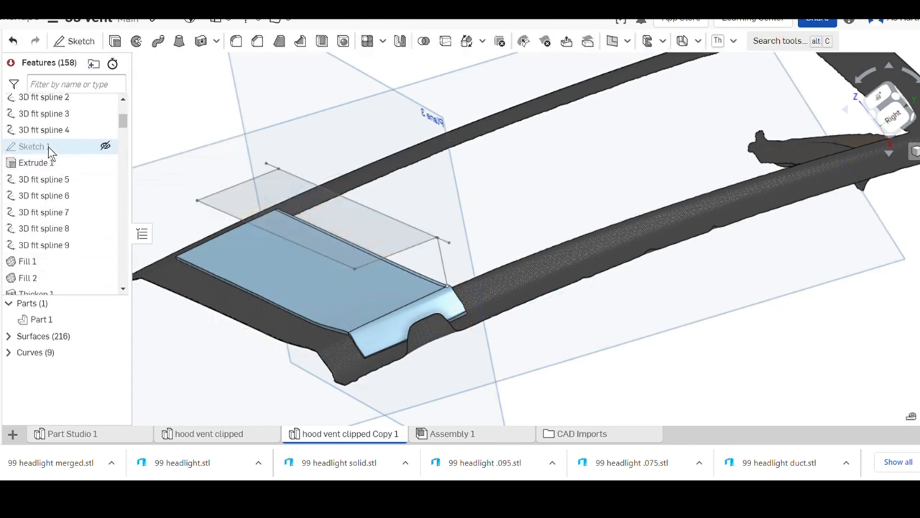
{"action": "mouse_move", "coordinate": [105, 146]}
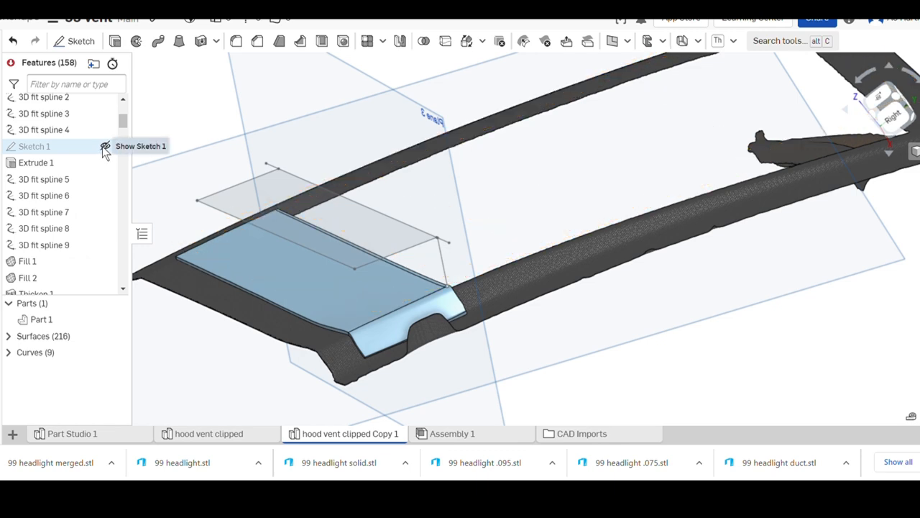
{"action": "left_click", "coordinate": [105, 146]}
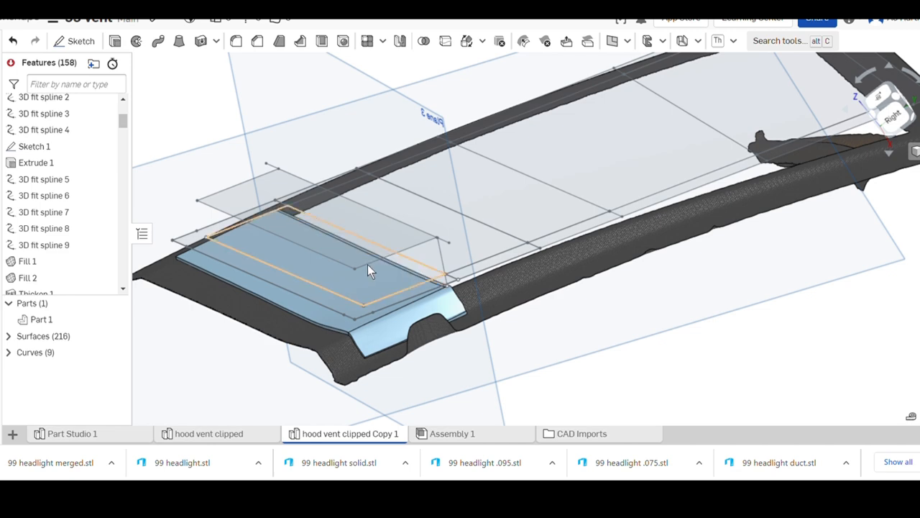
{"action": "left_click", "coordinate": [44, 212]}
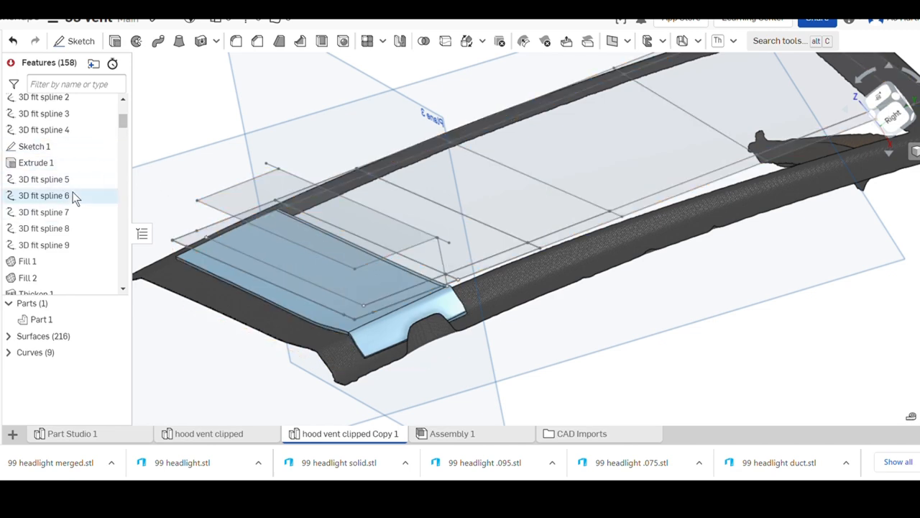
{"action": "left_click", "coordinate": [37, 203]}
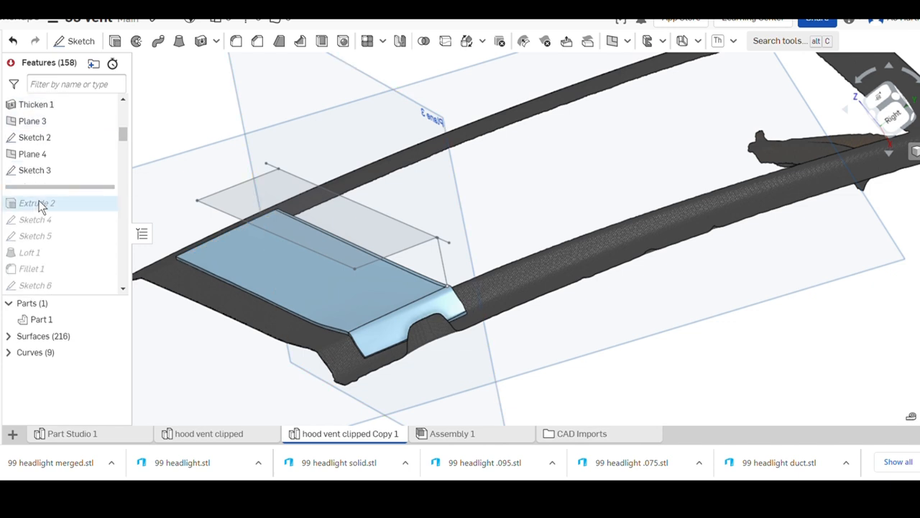
{"action": "mouse_move", "coordinate": [47, 216]}
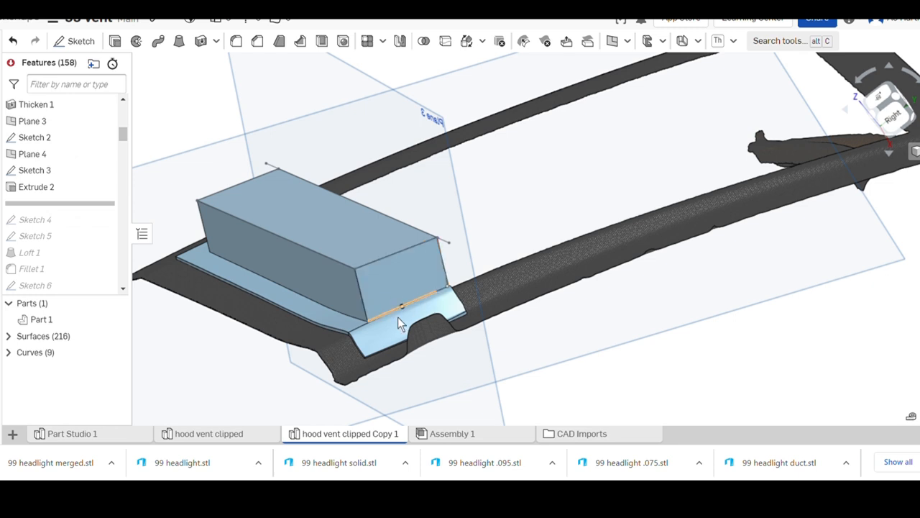
{"action": "mouse_move", "coordinate": [36, 236]}
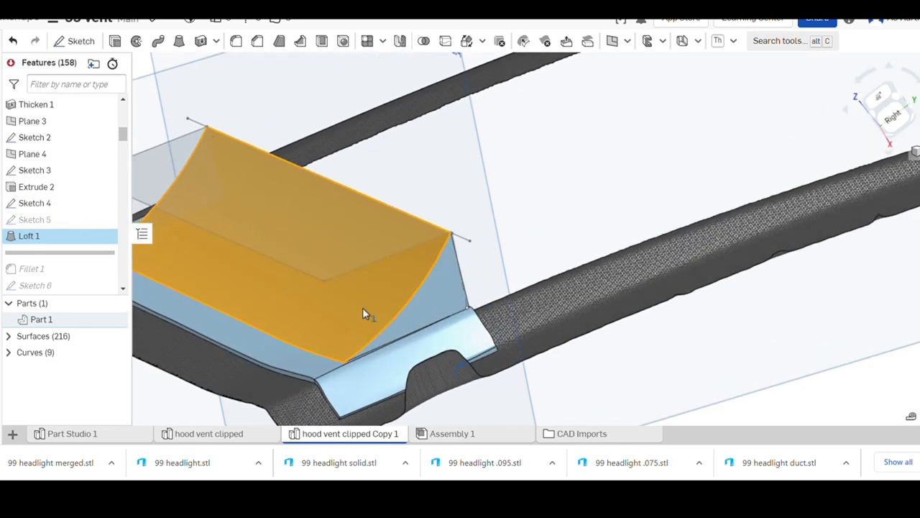
{"action": "mouse_move", "coordinate": [107, 220]}
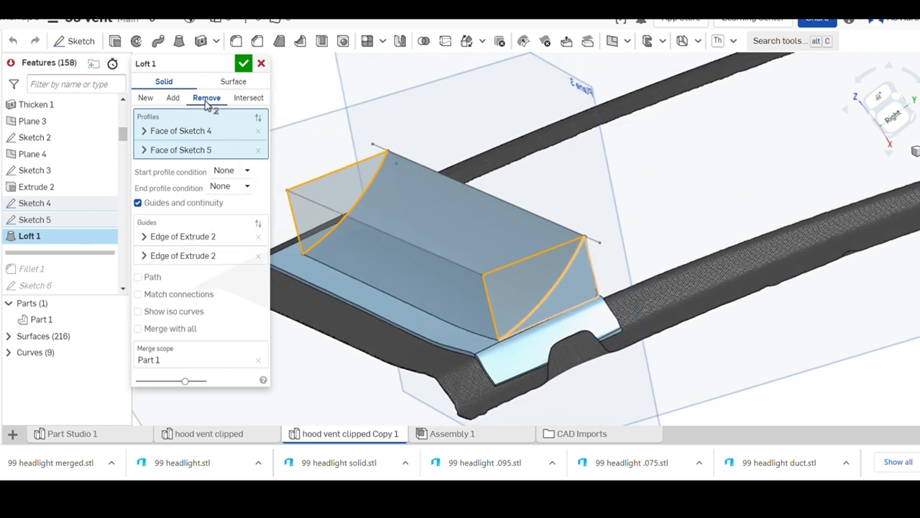
Step: Confirm Loft 1 as a Remove, carving the curved scoop into the block
{"action": "left_click", "coordinate": [243, 63]}
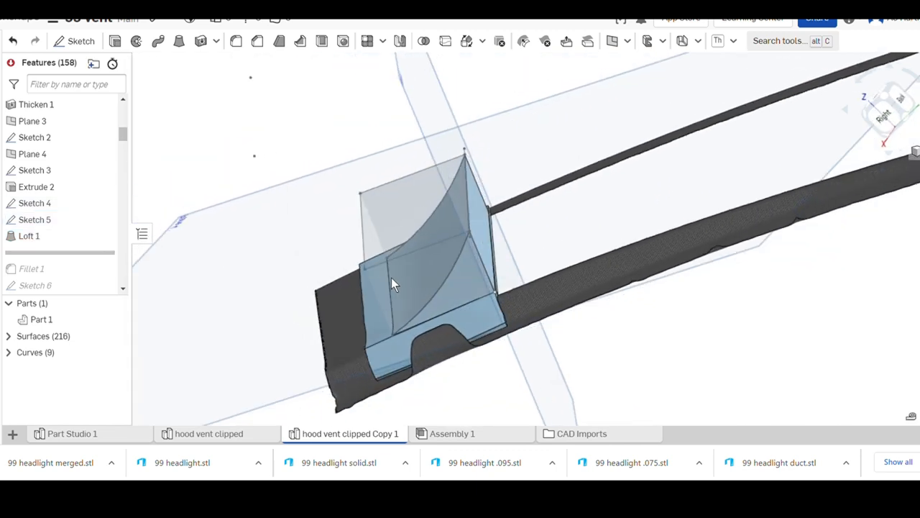
Step: Orbit around the louver to view the scoop from above, along its length, and its rear end
{"action": "left_click_drag", "start_coordinate": [392, 284], "coordinate": [494, 286]}
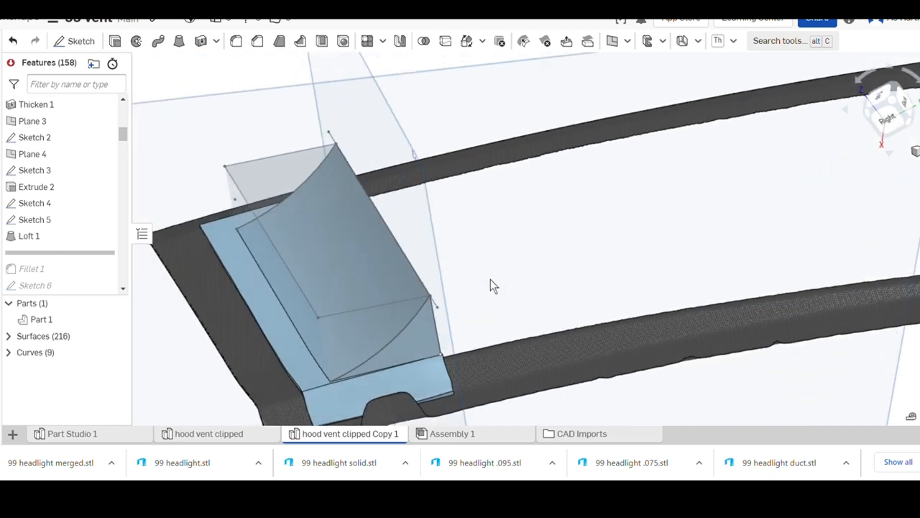
{"action": "left_click_drag", "start_coordinate": [494, 285], "coordinate": [445, 281]}
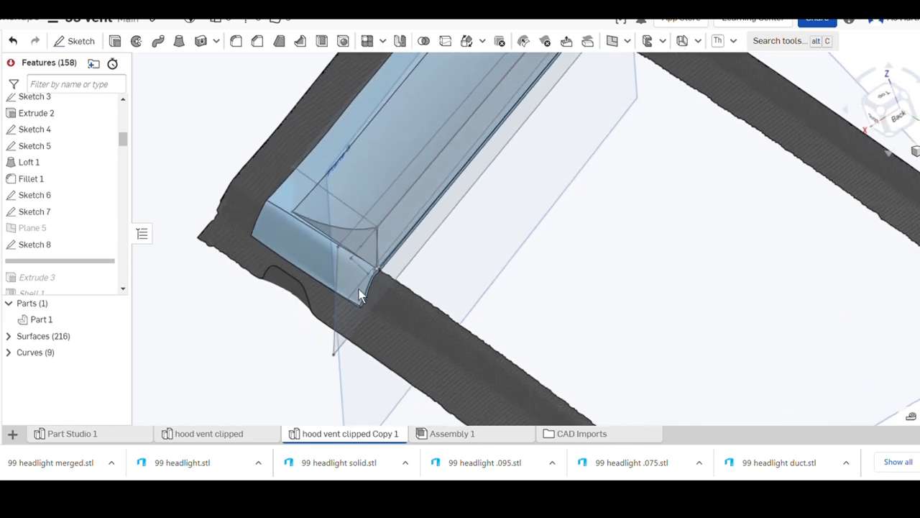
{"action": "left_click_drag", "start_coordinate": [360, 295], "coordinate": [359, 307]}
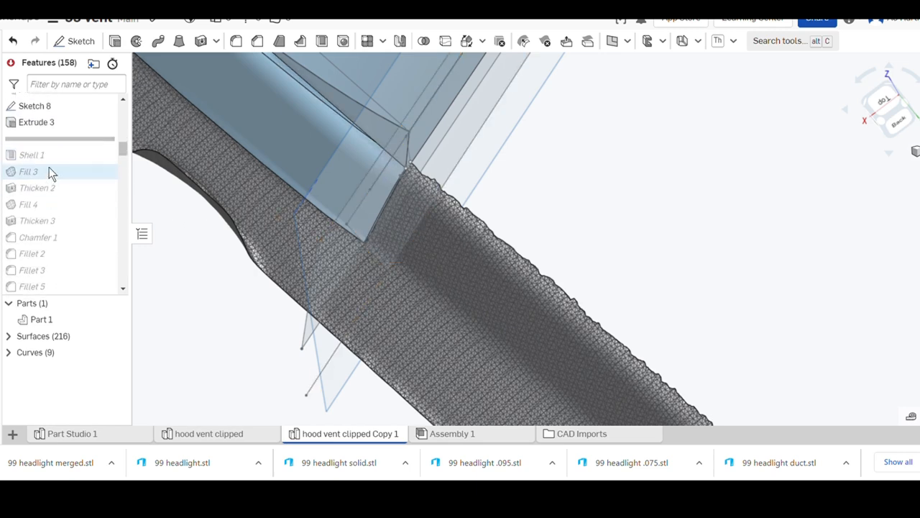
{"action": "mouse_move", "coordinate": [51, 163]}
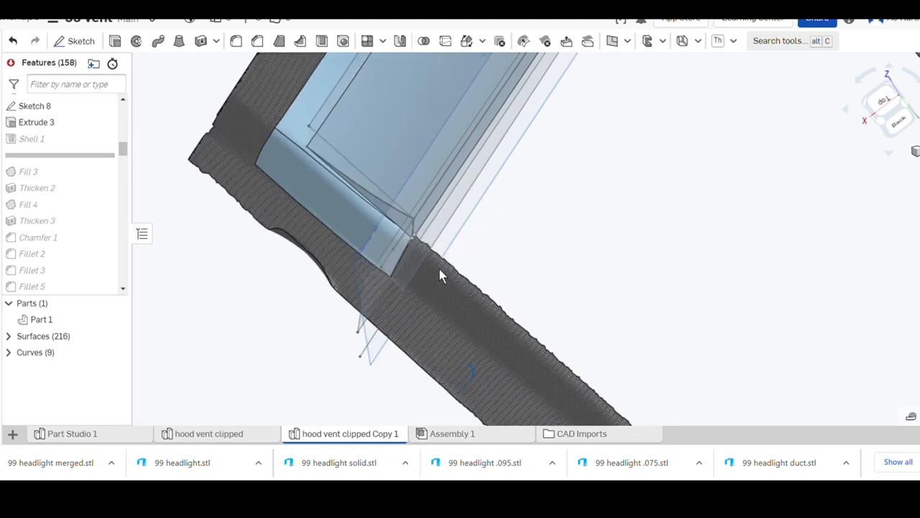
Step: Roll the history past Shell 1 to Thicken 3, orbiting to inspect the hollow louver channel
{"action": "left_click_drag", "start_coordinate": [442, 276], "coordinate": [399, 266]}
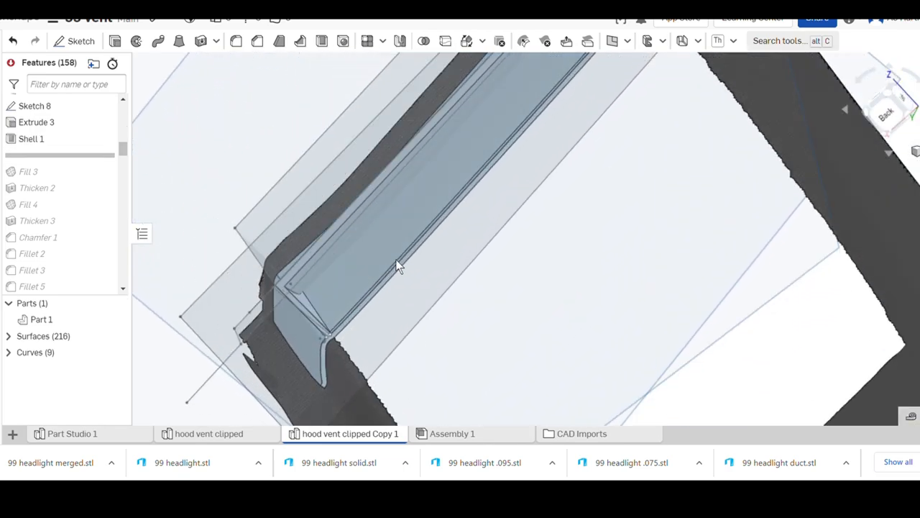
{"action": "left_click_drag", "start_coordinate": [399, 266], "coordinate": [424, 254]}
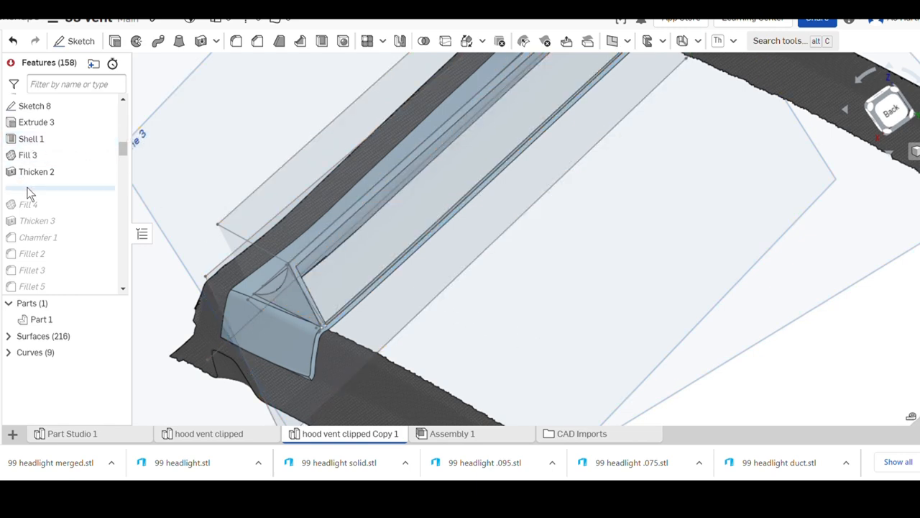
{"action": "left_click", "coordinate": [30, 138]}
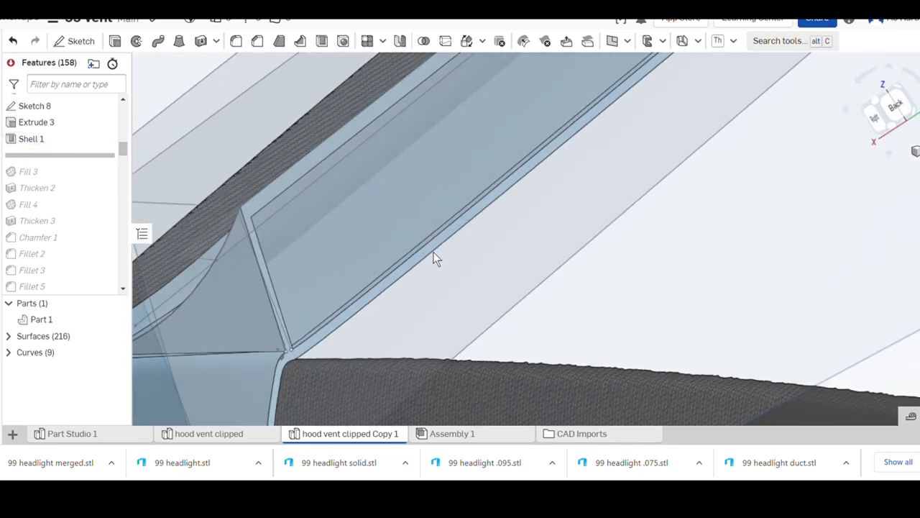
{"action": "left_click_drag", "start_coordinate": [432, 259], "coordinate": [488, 258]}
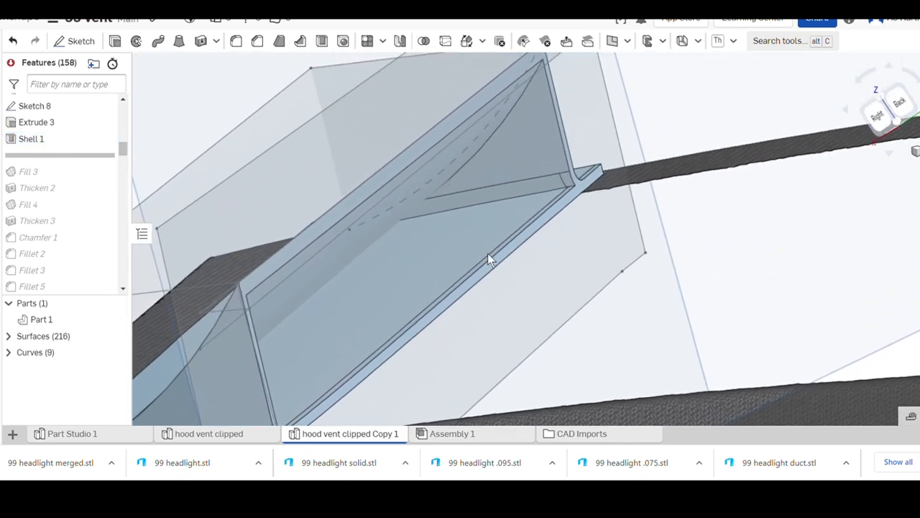
{"action": "left_click_drag", "start_coordinate": [488, 258], "coordinate": [495, 301]}
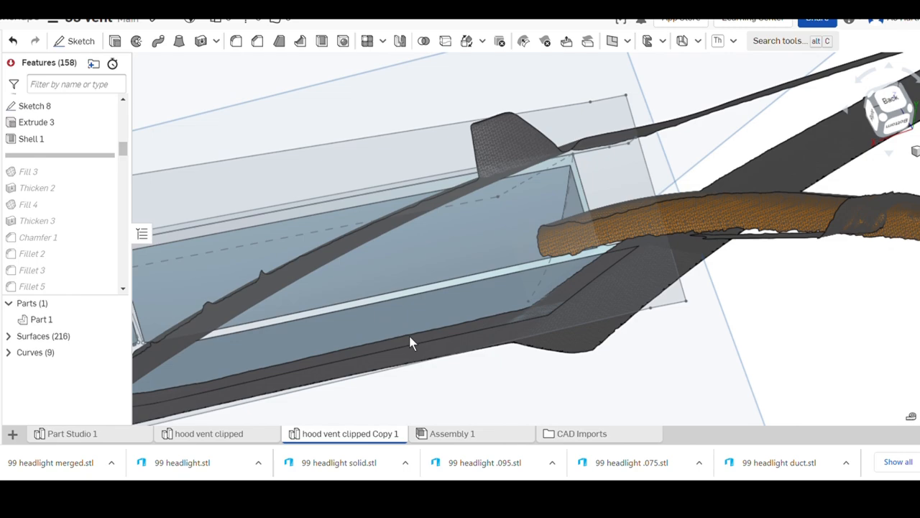
{"action": "left_click", "coordinate": [28, 172]}
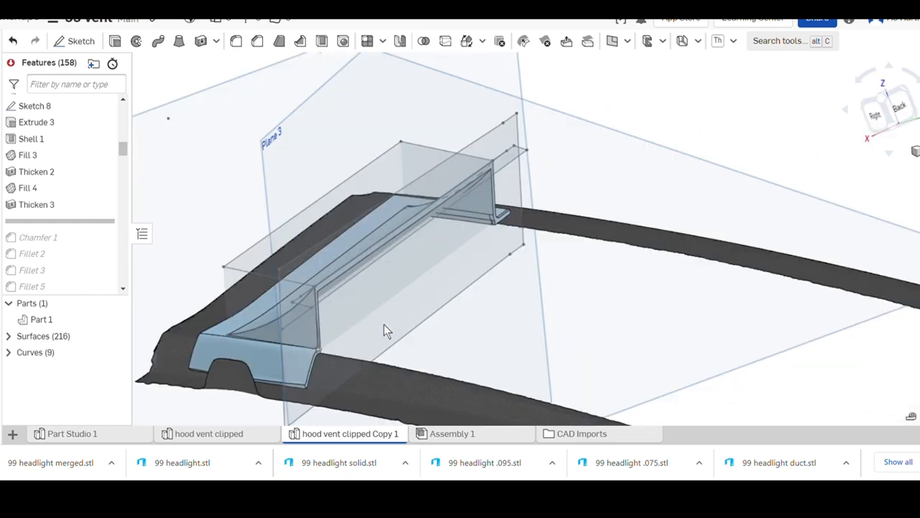
Step: Roll history through Fillet 4, hide Sketch 7, and pull back to see the louver
{"action": "left_click_drag", "start_coordinate": [384, 330], "coordinate": [205, 298]}
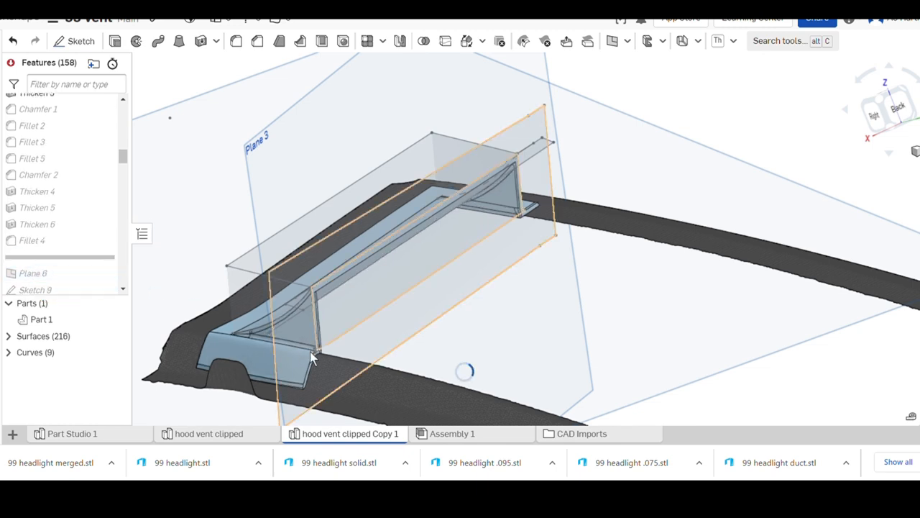
{"action": "scroll", "scroll_direction": "up", "scroll_amount": 3}
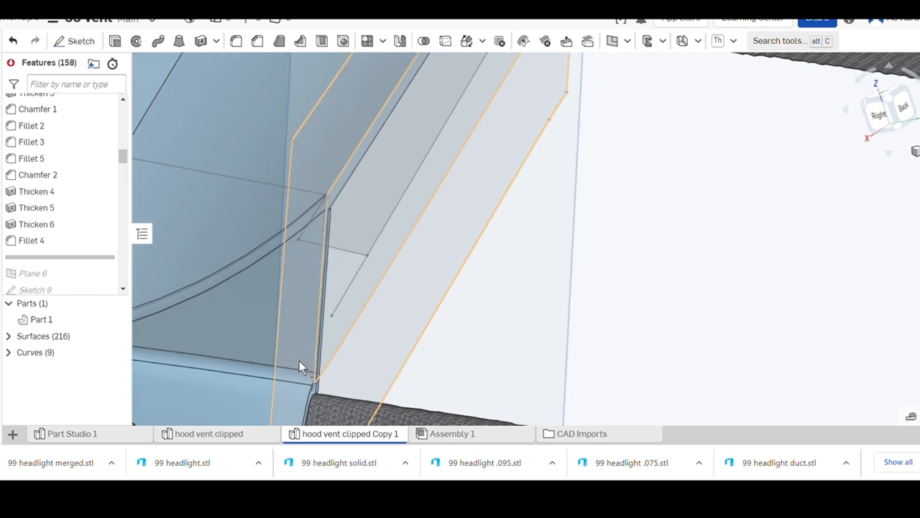
{"action": "right_click", "coordinate": [302, 367]}
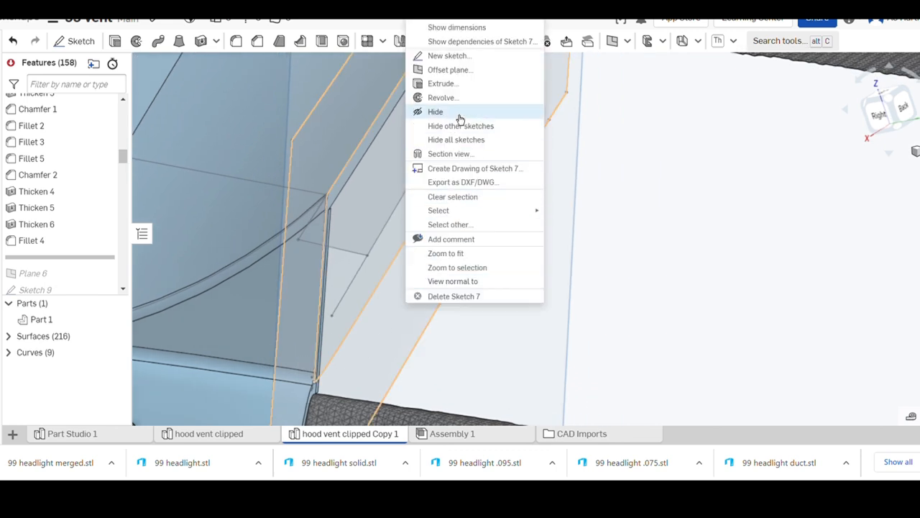
{"action": "left_click", "coordinate": [435, 112]}
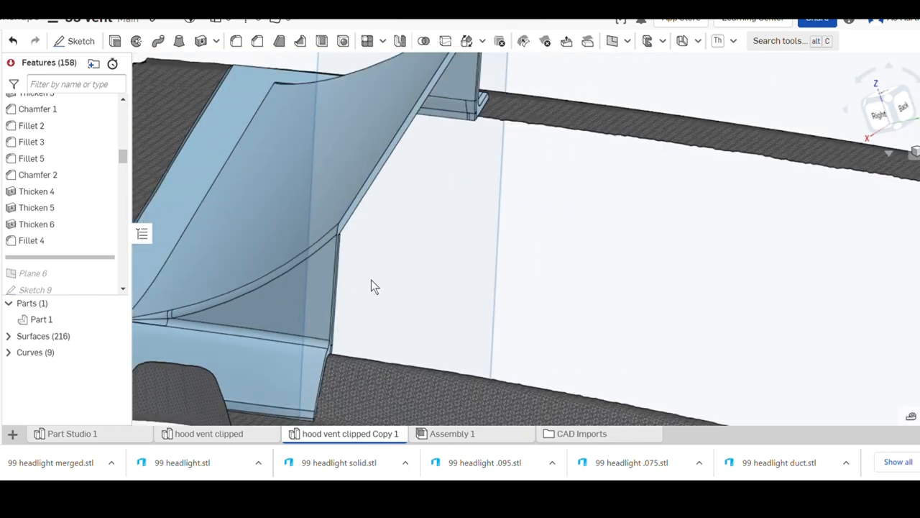
{"action": "right_click", "coordinate": [373, 287]}
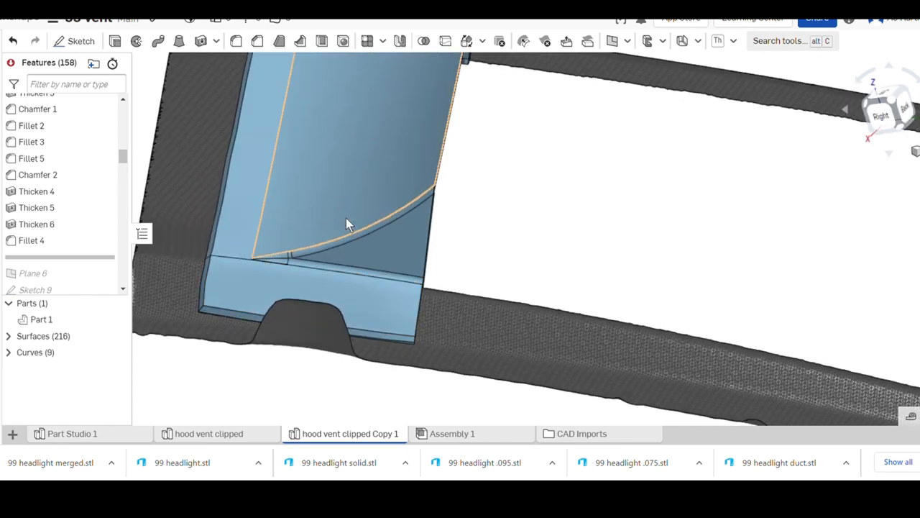
{"action": "left_click_drag", "start_coordinate": [349, 223], "coordinate": [259, 230]}
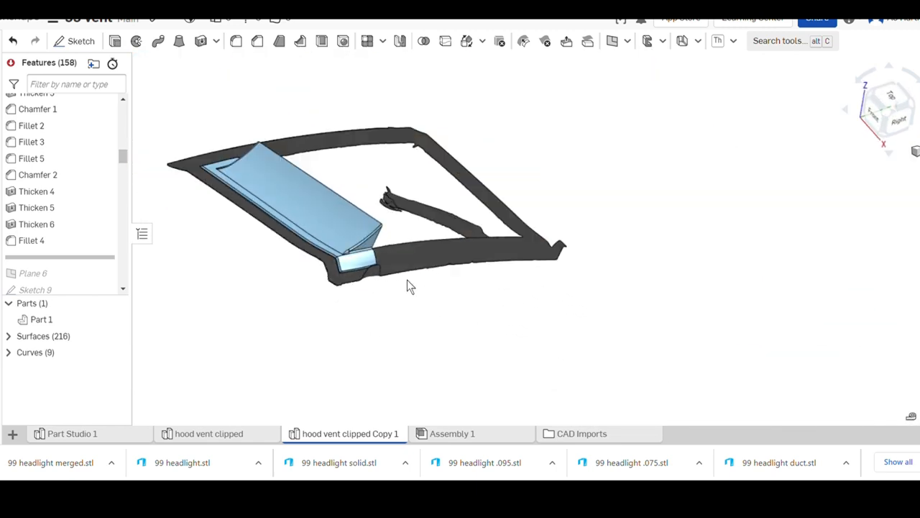
Step: Orbit and snap to a top-front view to inspect the three curved vortex generator fins
{"action": "left_click_drag", "start_coordinate": [409, 286], "coordinate": [363, 233]}
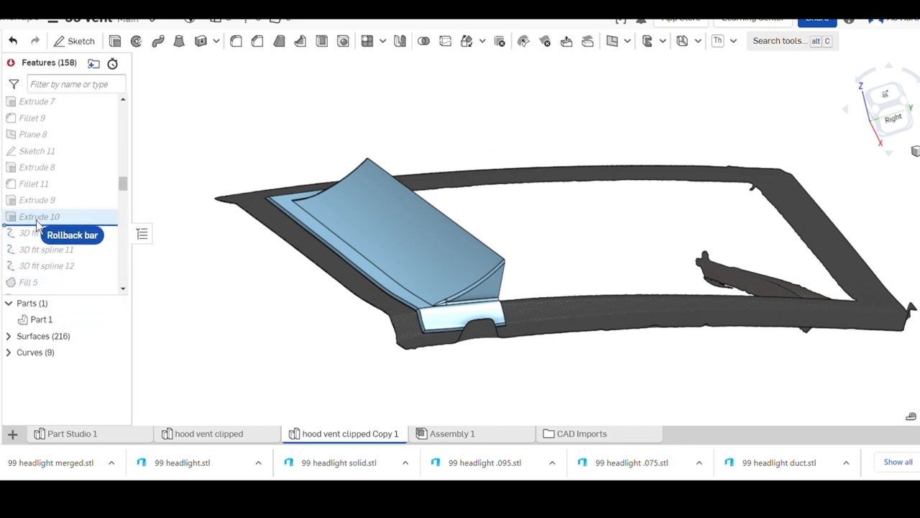
{"action": "mouse_move", "coordinate": [40, 230]}
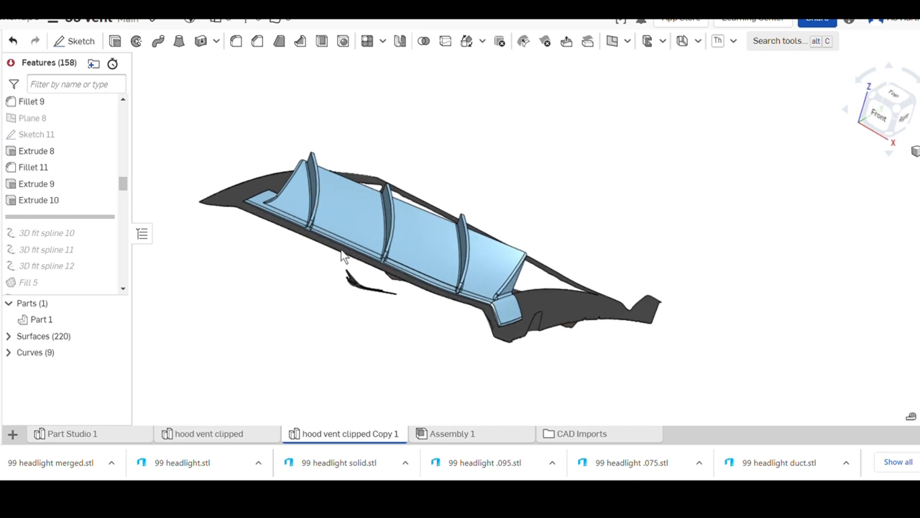
{"action": "left_click_drag", "start_coordinate": [345, 255], "coordinate": [410, 231]}
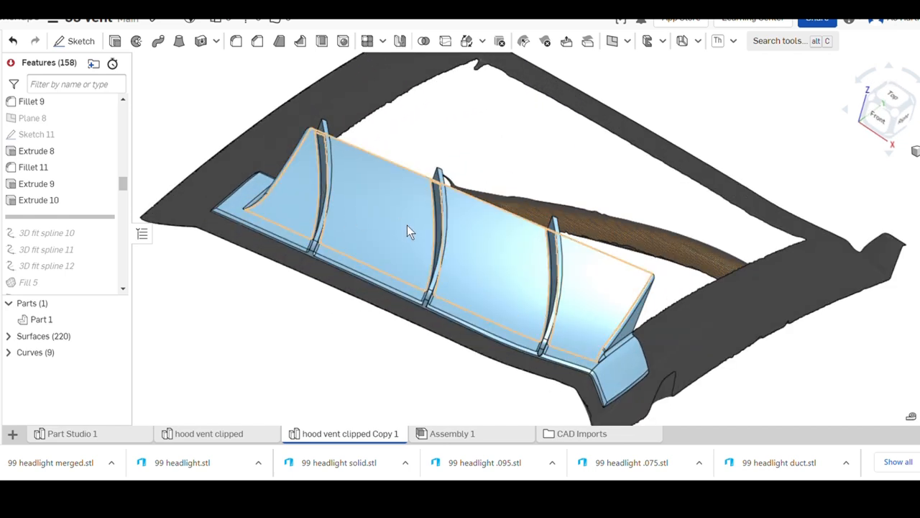
{"action": "left_click_drag", "start_coordinate": [409, 230], "coordinate": [413, 302]}
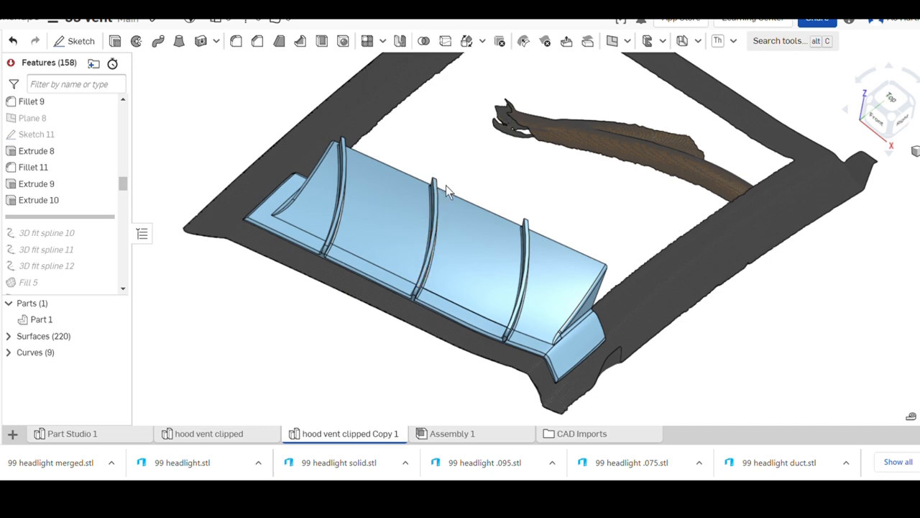
{"action": "mouse_move", "coordinate": [892, 111]}
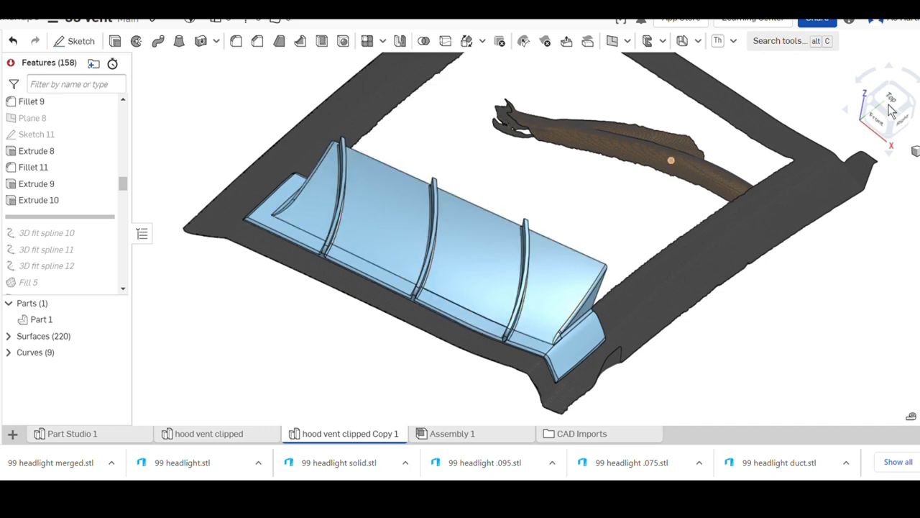
{"action": "left_click", "coordinate": [889, 108]}
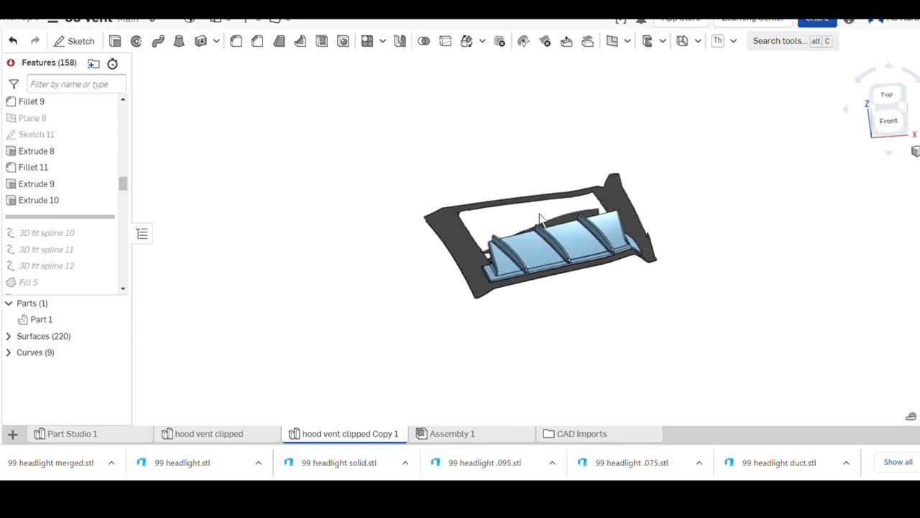
{"action": "left_click_drag", "start_coordinate": [539, 230], "coordinate": [540, 216]}
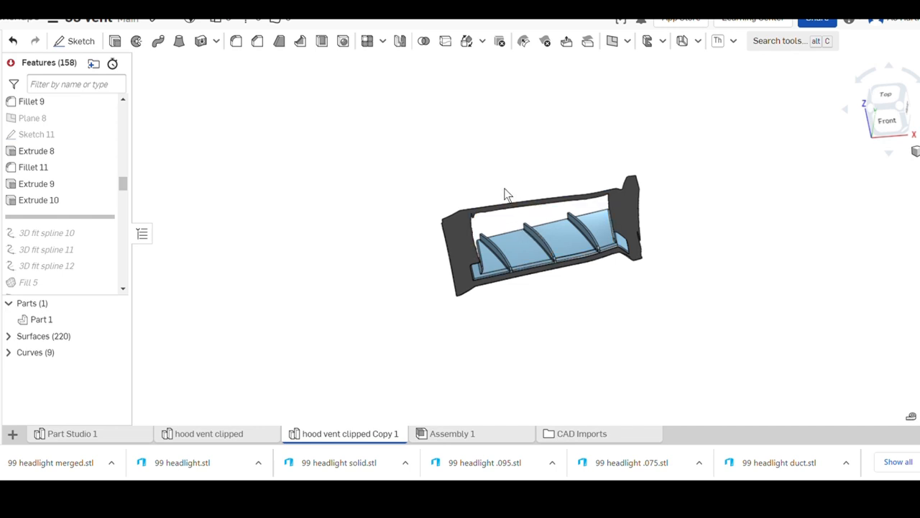
{"action": "mouse_move", "coordinate": [506, 297]}
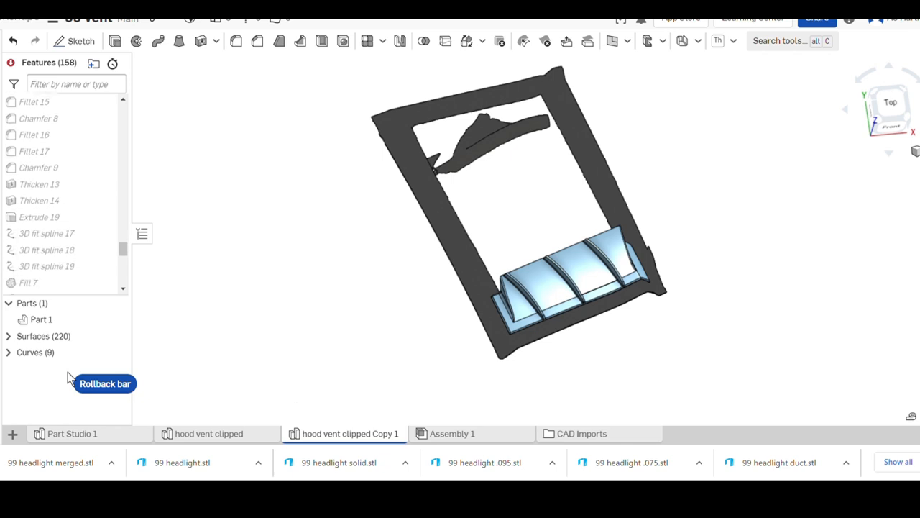
Step: Scroll to the end of the feature list and orbit the vent to inspect the louvers and scoop
{"action": "scroll", "scroll_direction": "down", "scroll_amount": 3}
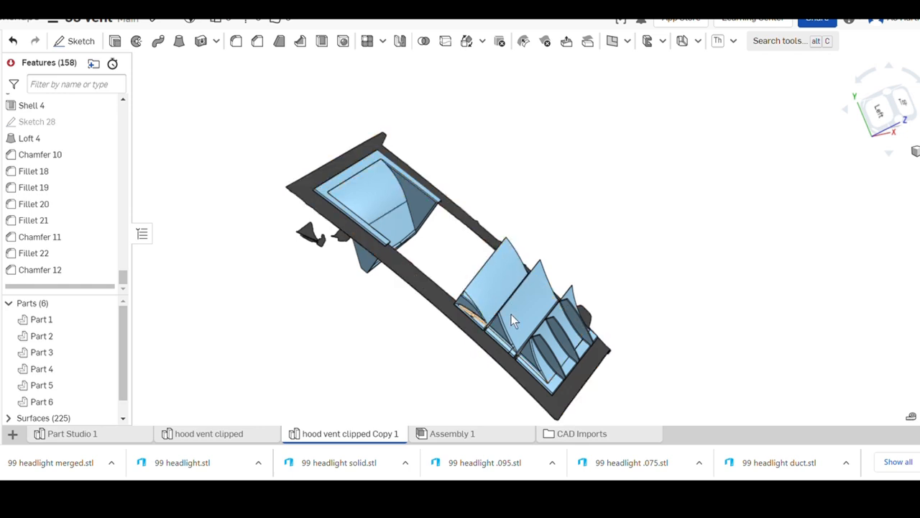
{"action": "mouse_move", "coordinate": [510, 341]}
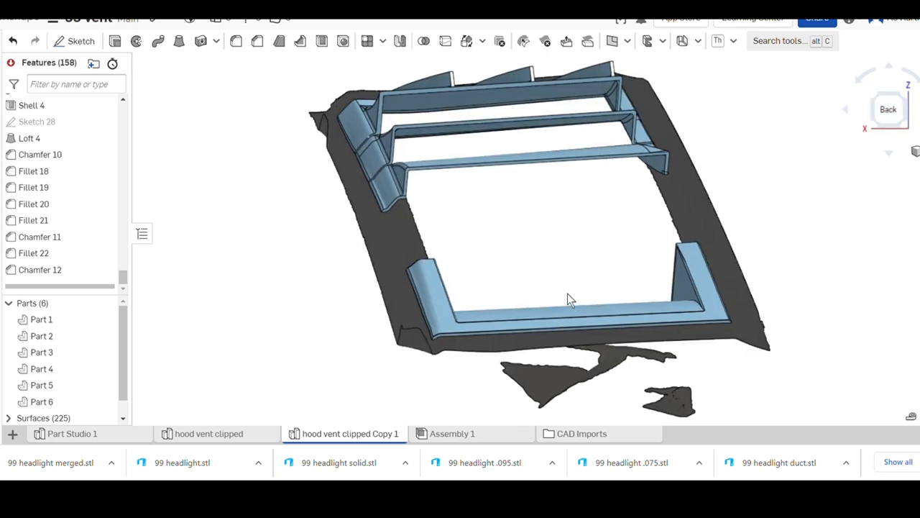
{"action": "left_click_drag", "start_coordinate": [568, 298], "coordinate": [662, 223]}
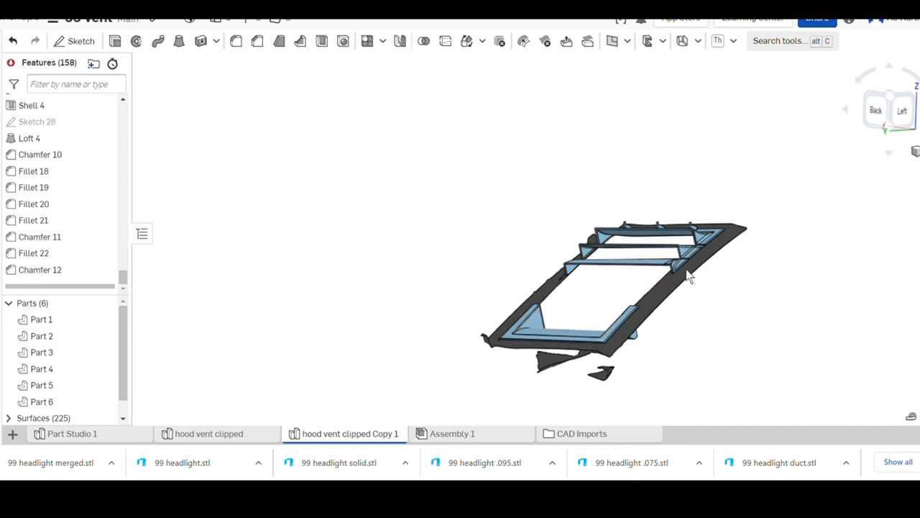
{"action": "left_click_drag", "start_coordinate": [687, 277], "coordinate": [696, 279]}
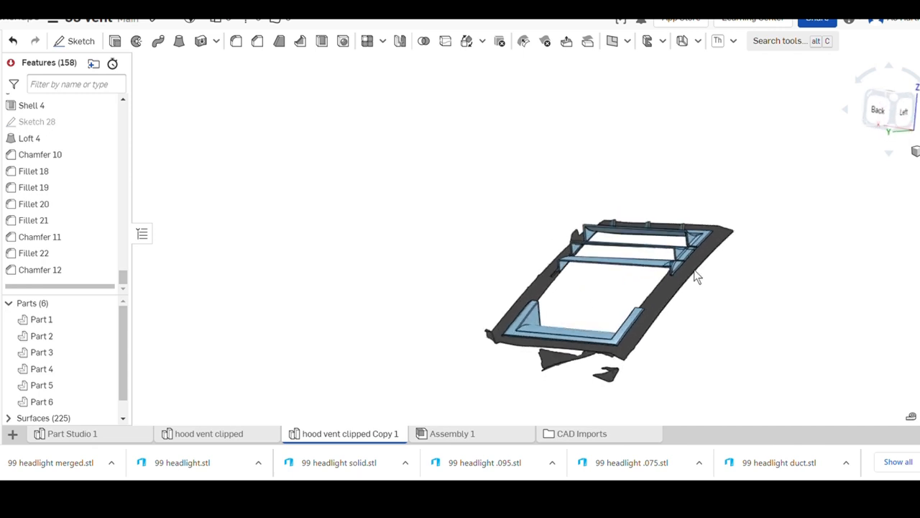
{"action": "left_click_drag", "start_coordinate": [698, 277], "coordinate": [654, 288]}
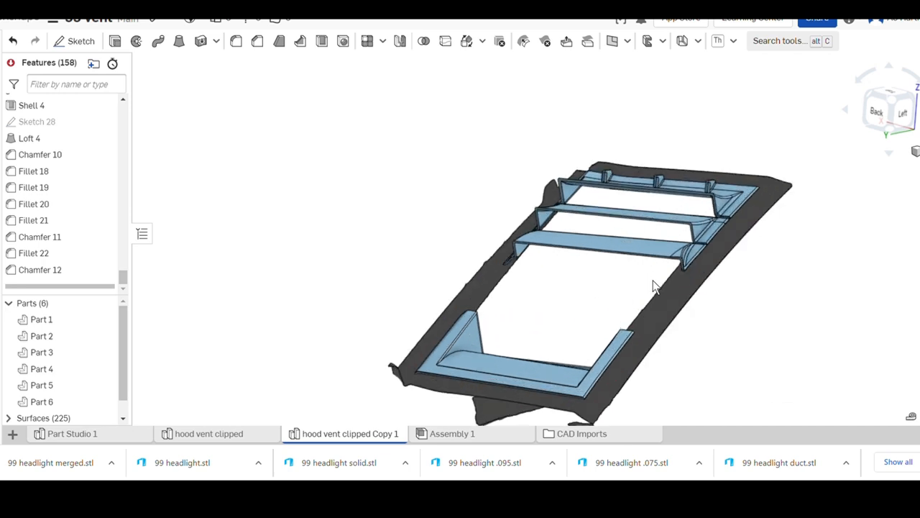
{"action": "left_click_drag", "start_coordinate": [647, 287], "coordinate": [611, 291]}
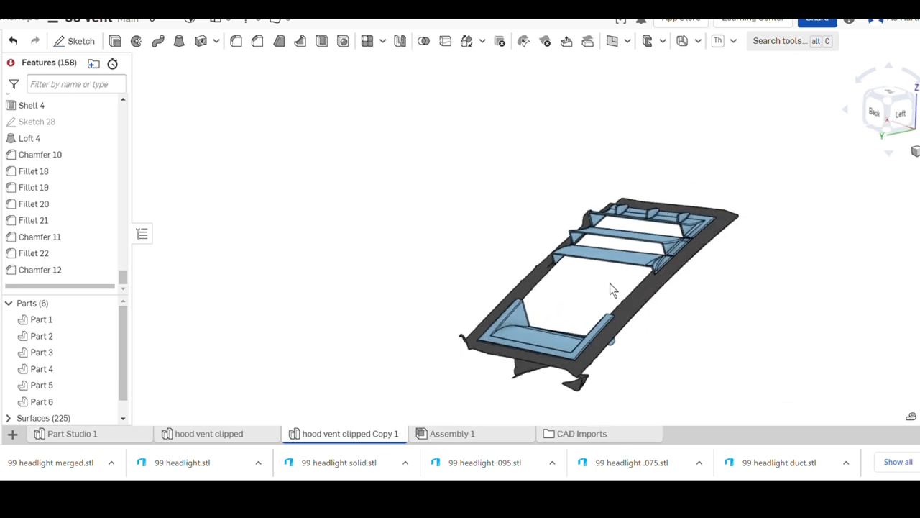
{"action": "left_click_drag", "start_coordinate": [611, 290], "coordinate": [579, 341]}
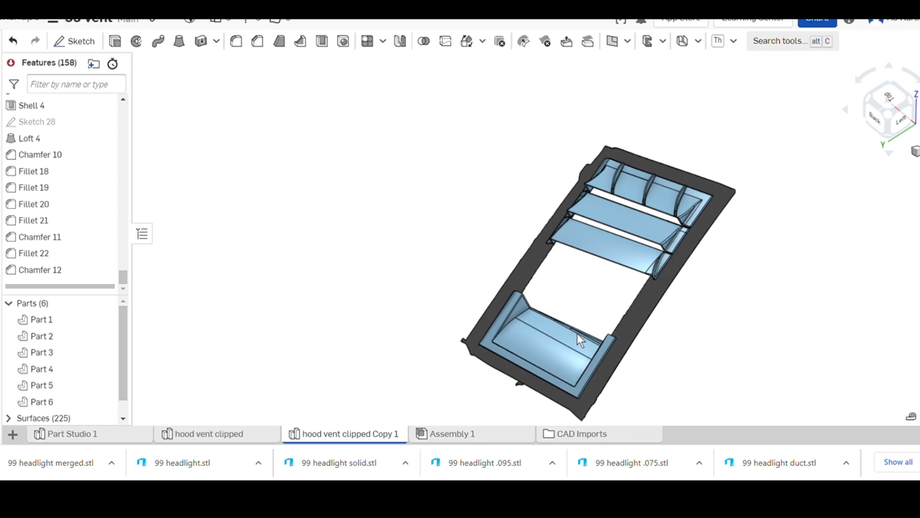